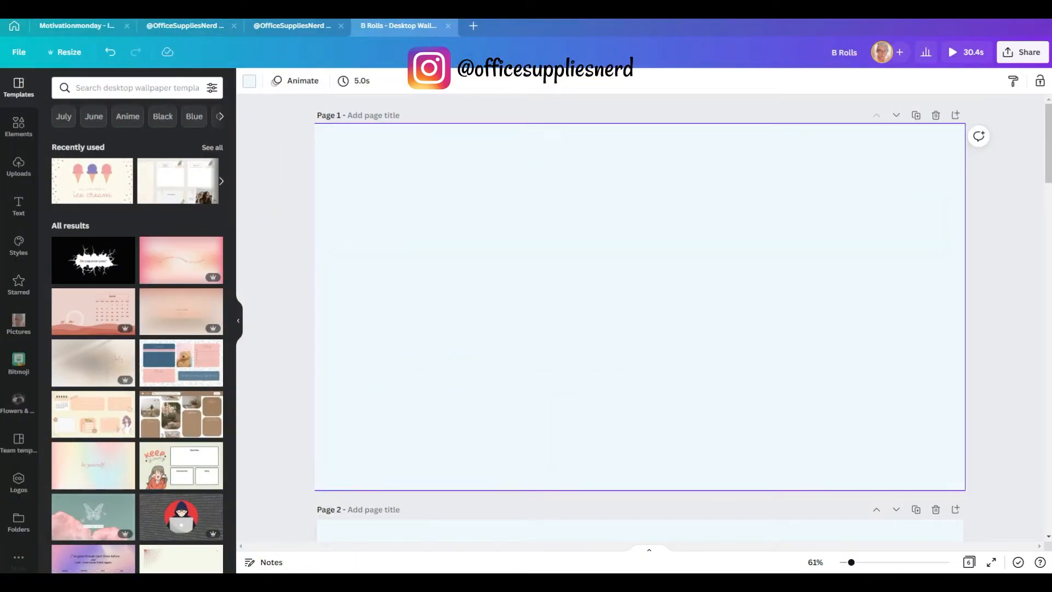
# Add 'Make a plan first' and the Interactive and Promotional content lines to the list
pyautogui.write('Make a plan firs')
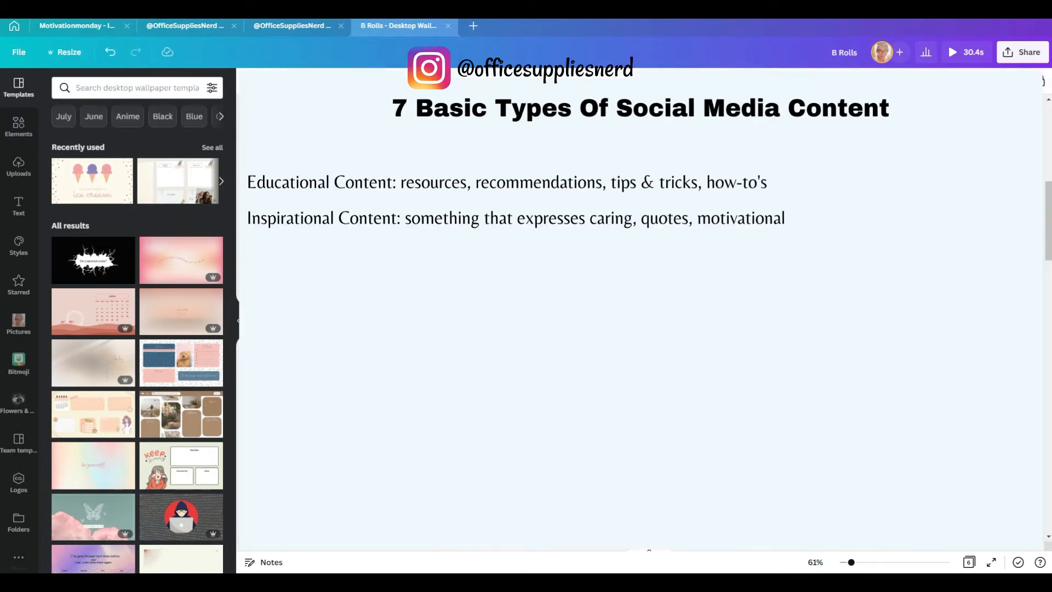
pyautogui.click(250, 218)
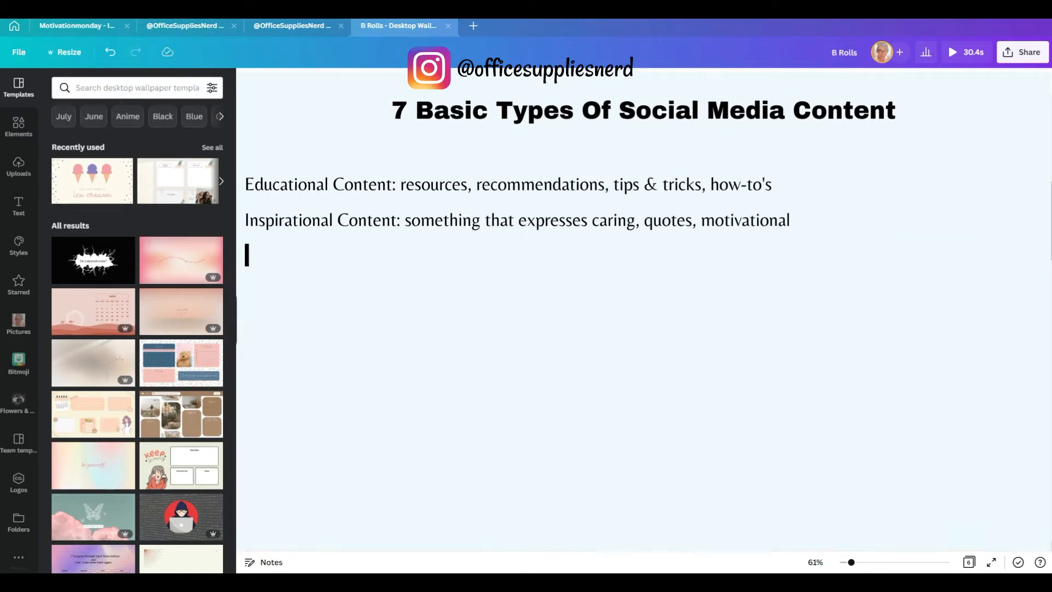
pyautogui.write('Interactive Content: polls, games, quizzes, this or that')
pyautogui.write('Connecting Content: behind the scenes, product reviews, helps you connect to your audience')
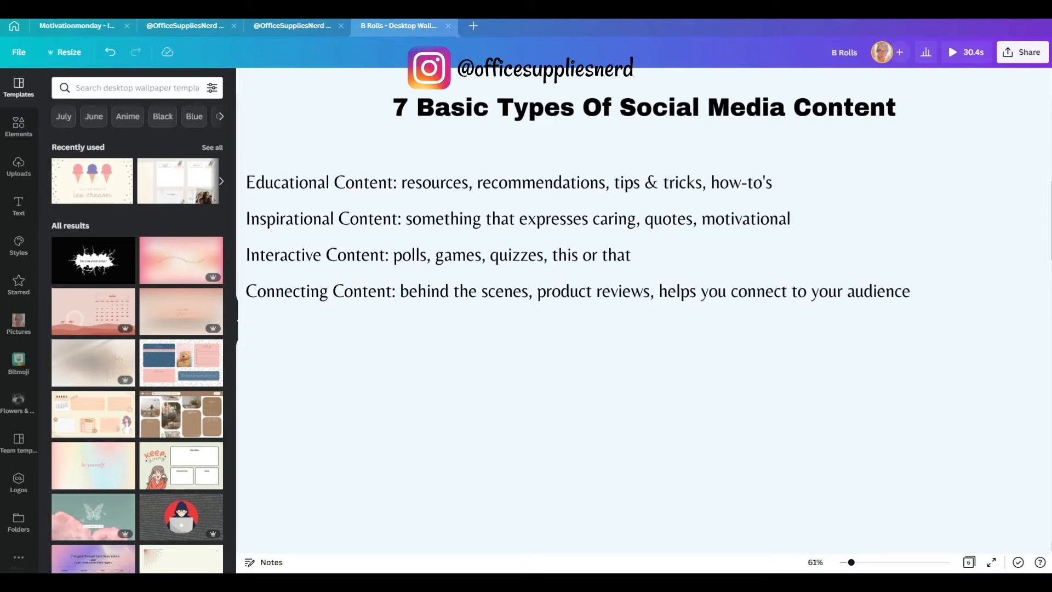
pyautogui.write('Promotional Content: discounts, freebies, coupons, sign up for email')
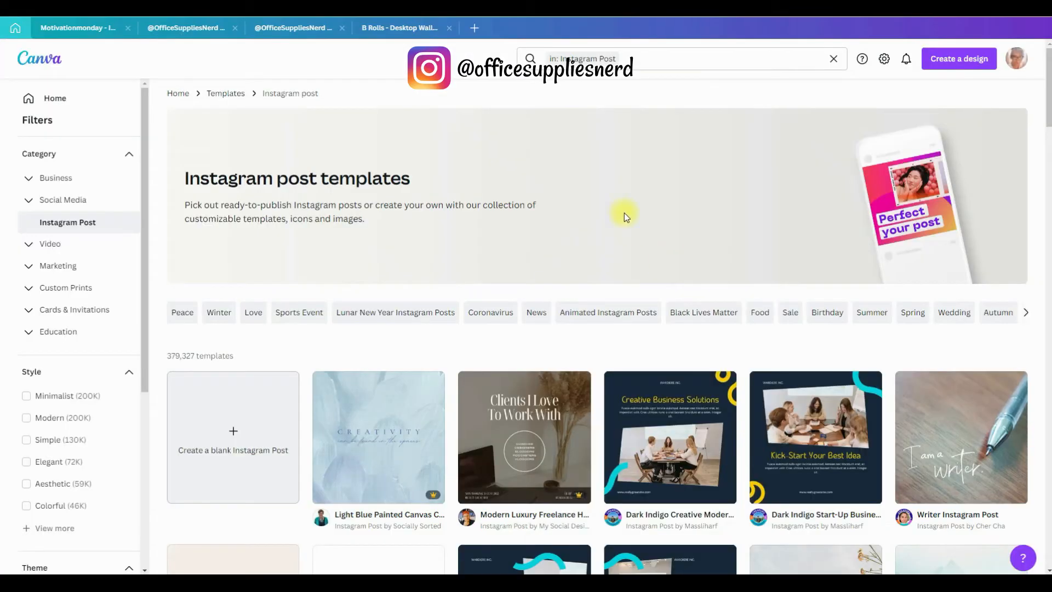
# Search 'pinterest pins' among templates, then create a blank Instagram post design
pyautogui.scroll(-3)
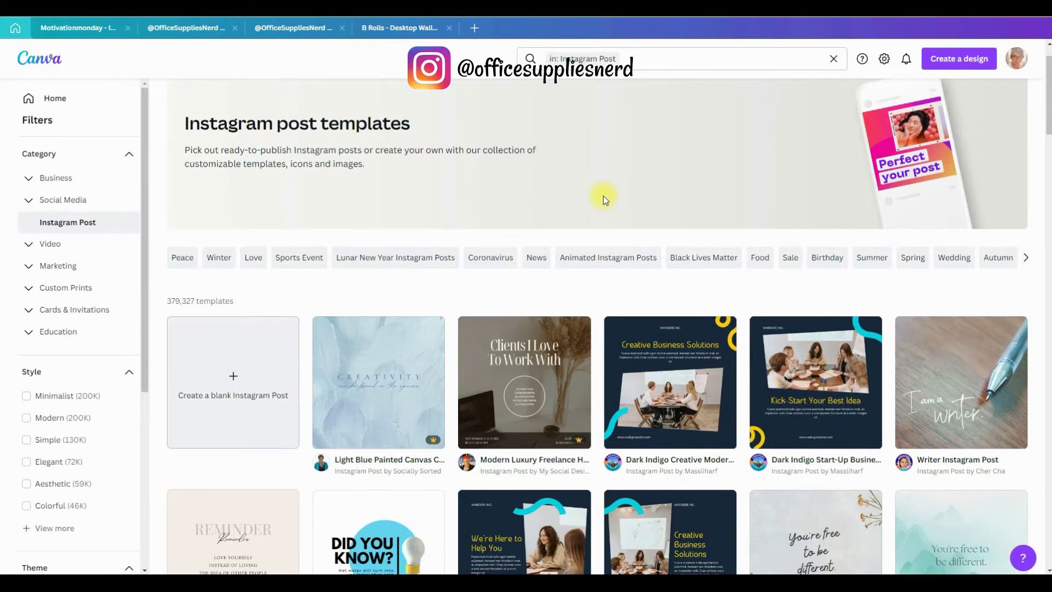
pyautogui.write('pinterest pins')
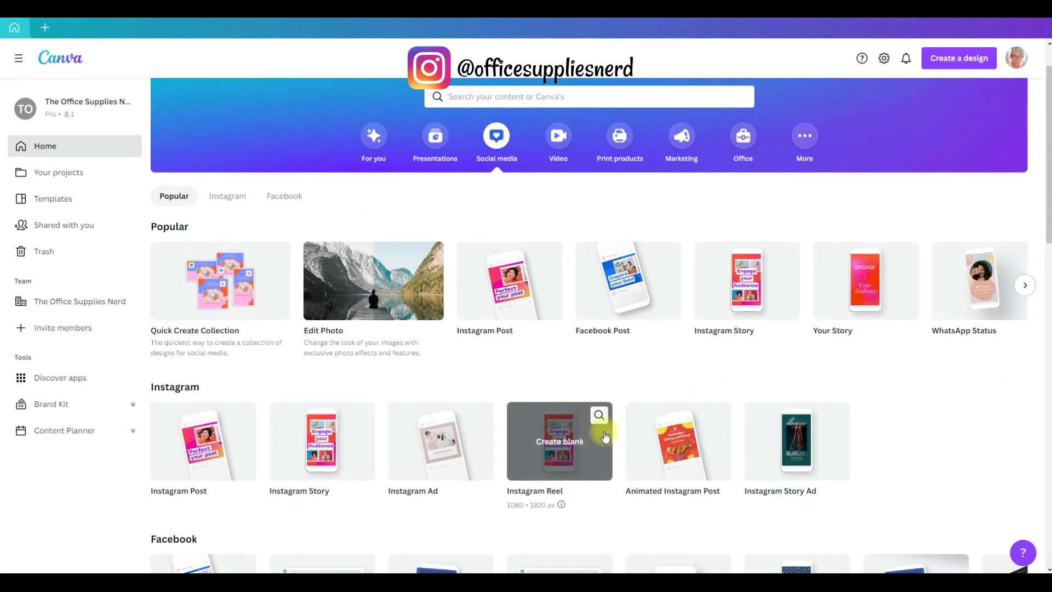
pyautogui.moveTo(500, 380)
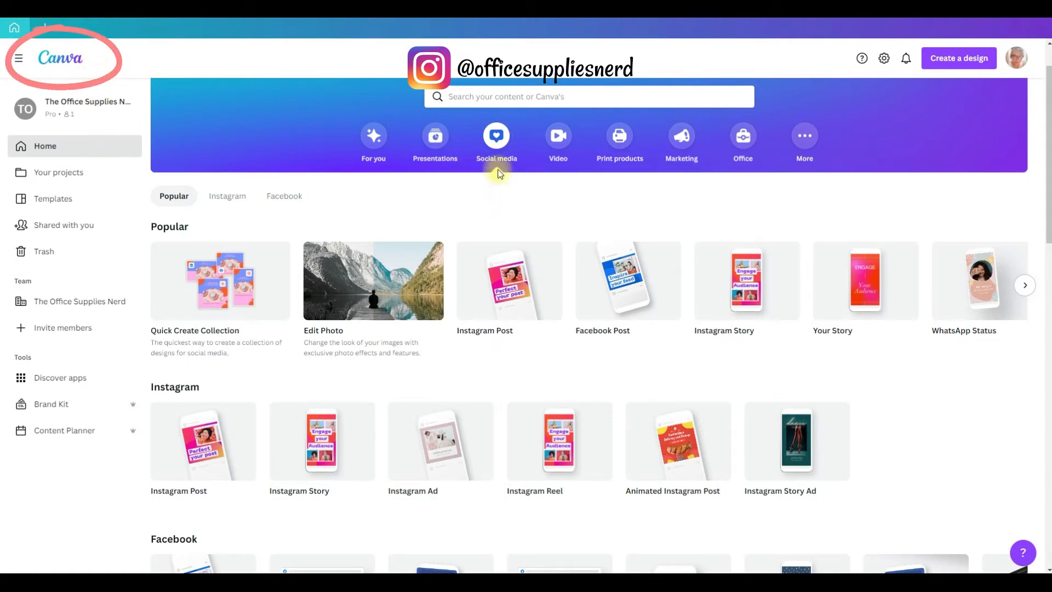
pyautogui.click(496, 136)
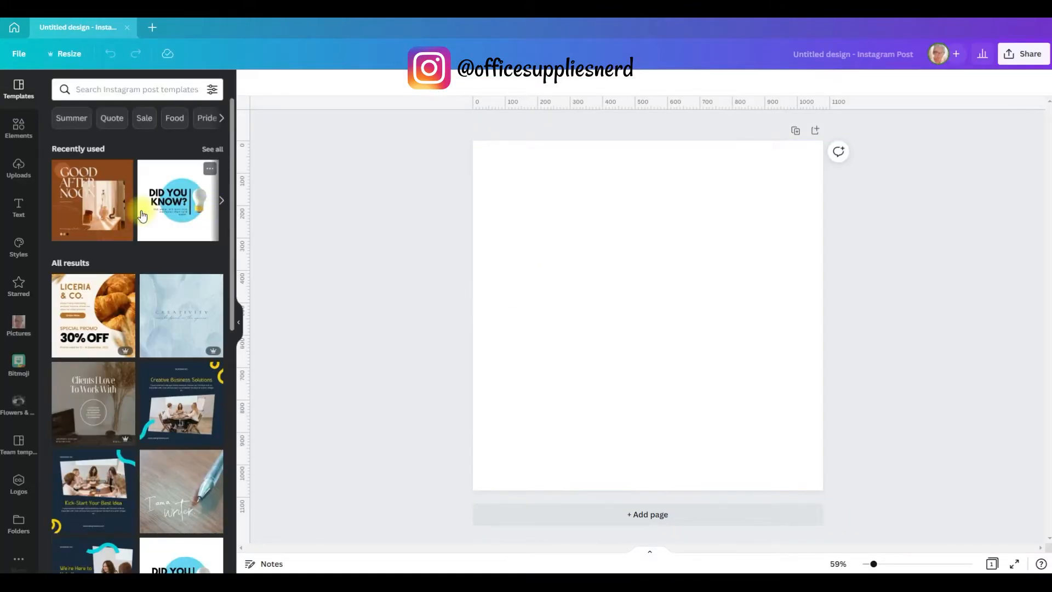
# Apply the Good Afternoon template and place the round brand logo in the top corner
pyautogui.scroll(-3)
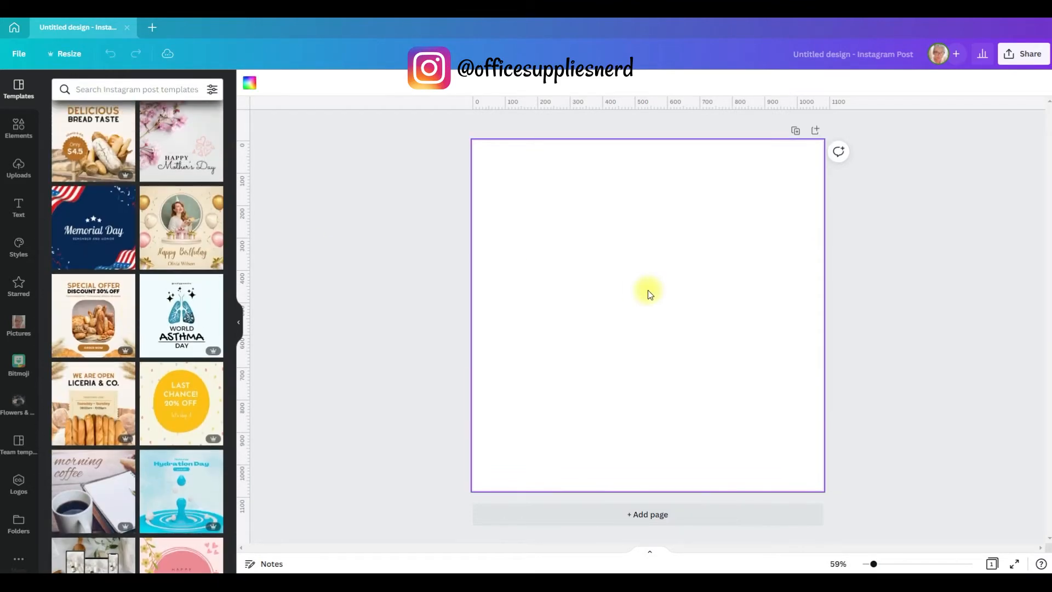
pyautogui.moveTo(186, 309)
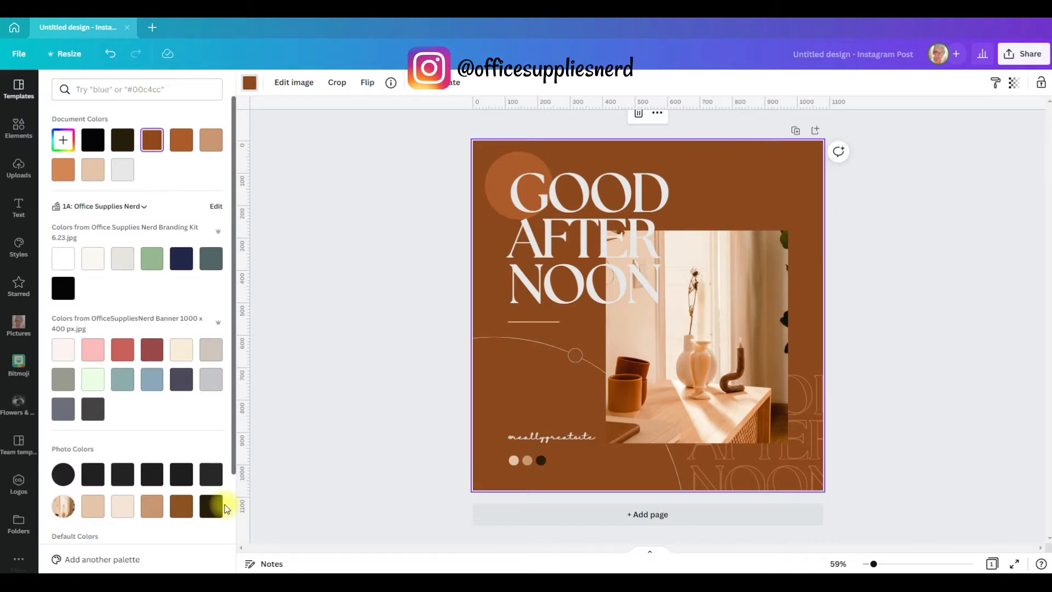
pyautogui.click(18, 483)
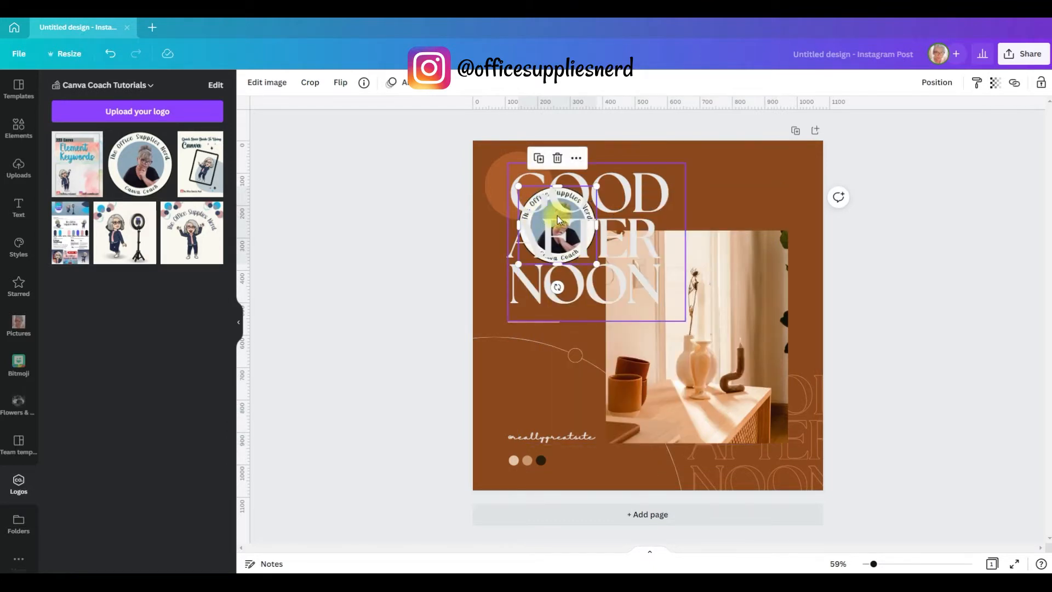
pyautogui.moveTo(556, 225); pyautogui.dragTo(516, 185)
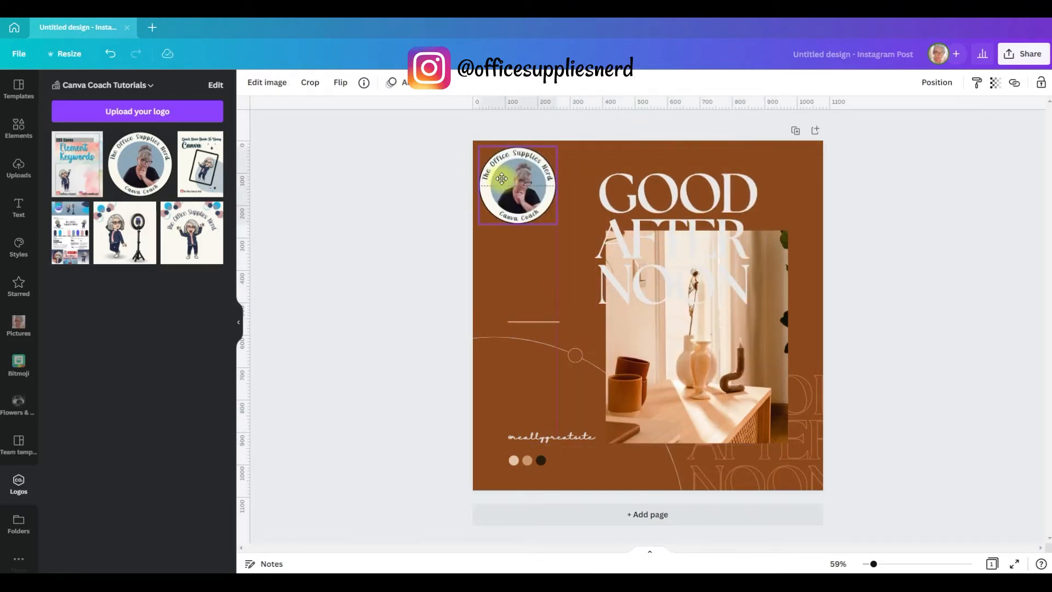
pyautogui.click(612, 266)
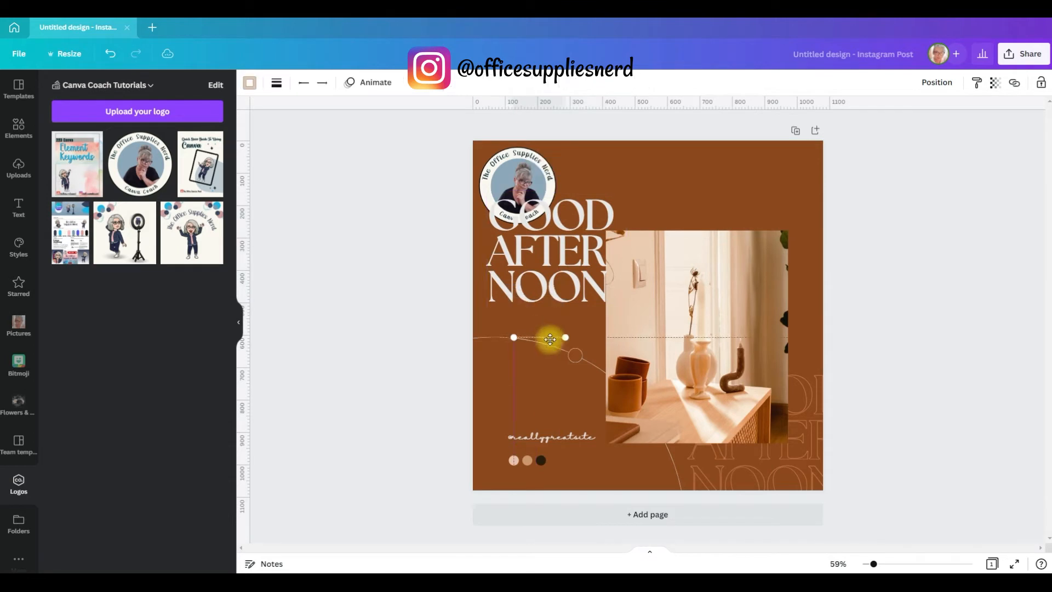
# Replace the GOOD AFTER NOON headline with MOTIVATION MONDAY
pyautogui.click(537, 252)
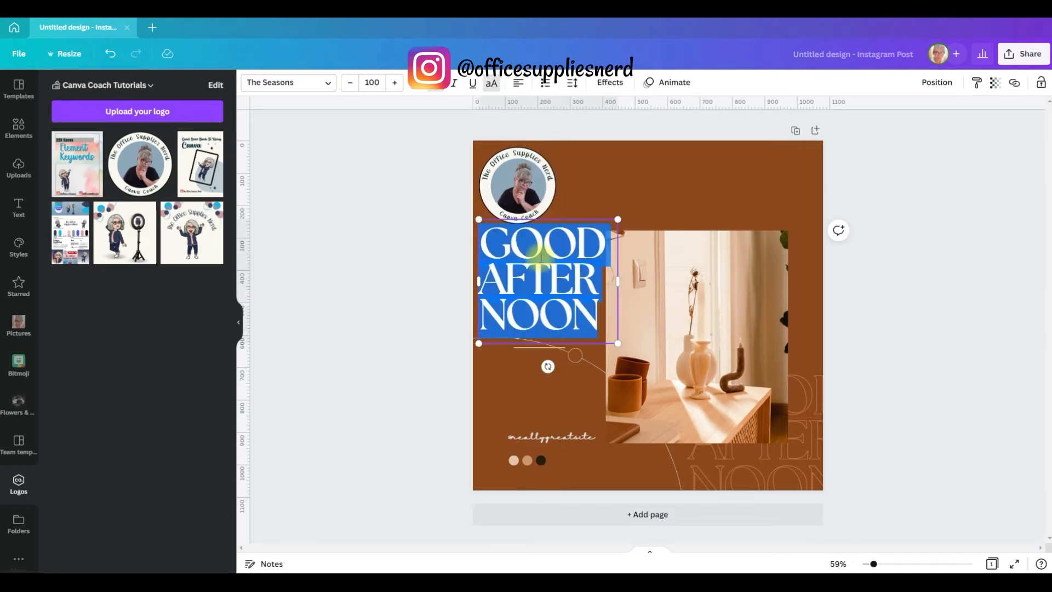
pyautogui.write('MOTIVATION MONDAY')
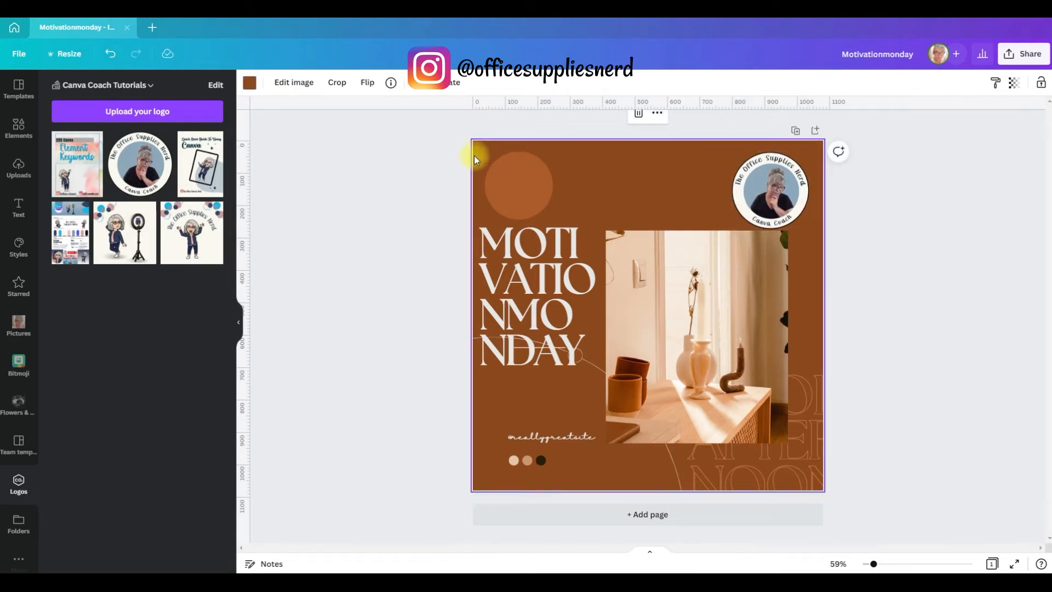
# Recolour the brown background to cream and the small accent circle bright blue
pyautogui.click(250, 82)
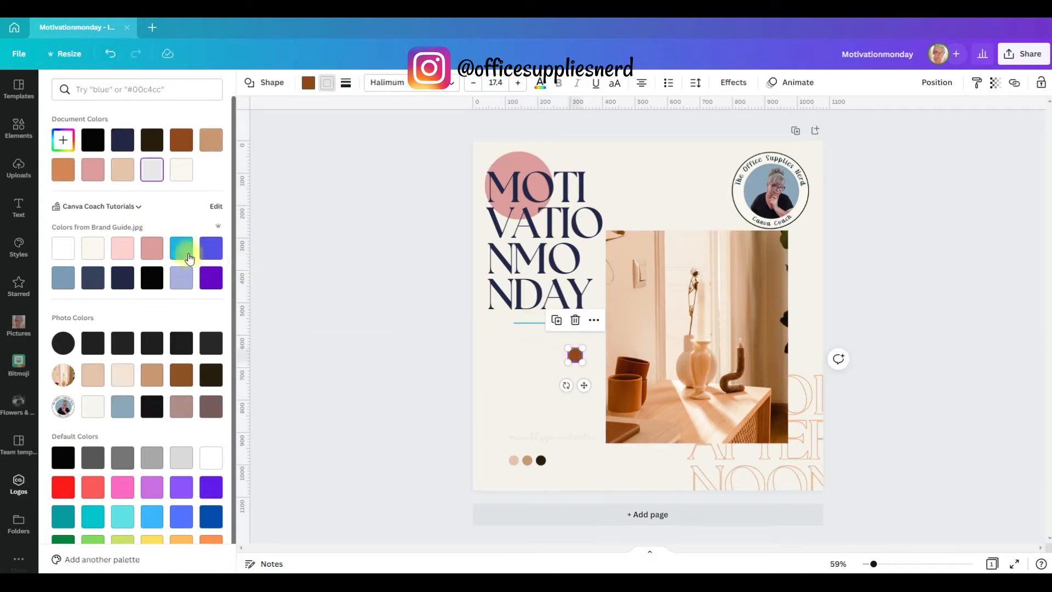
pyautogui.moveTo(181, 249)
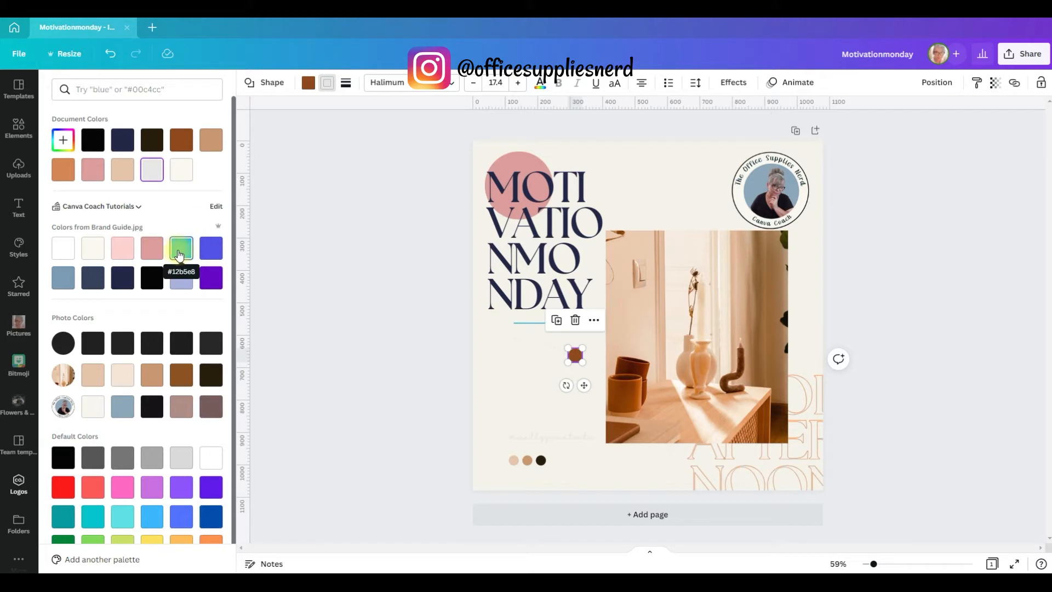
pyautogui.click(182, 249)
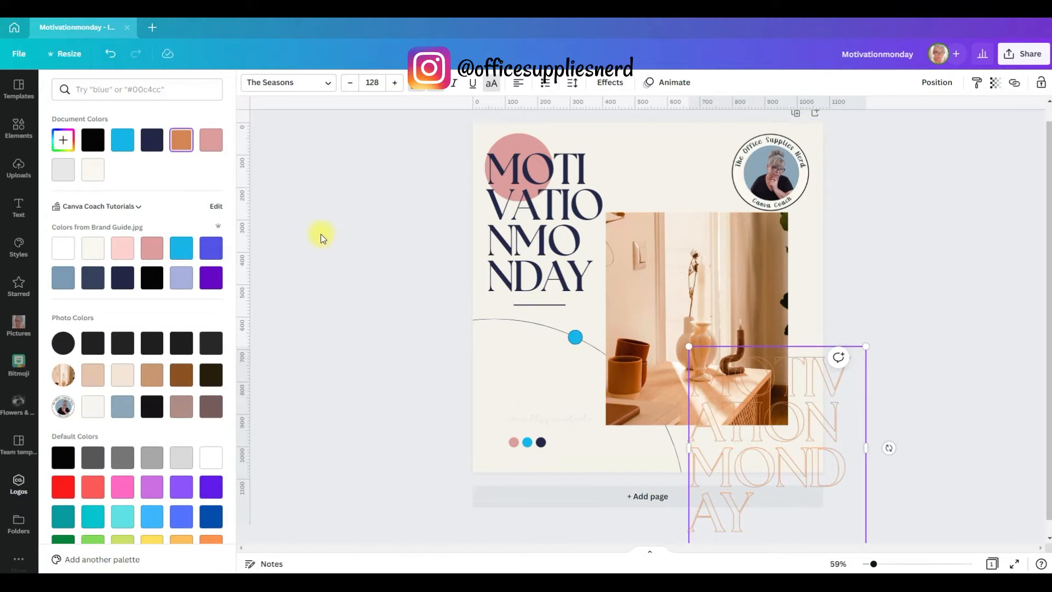
# Detach the interior photo from its frame and delete it
pyautogui.click(123, 278)
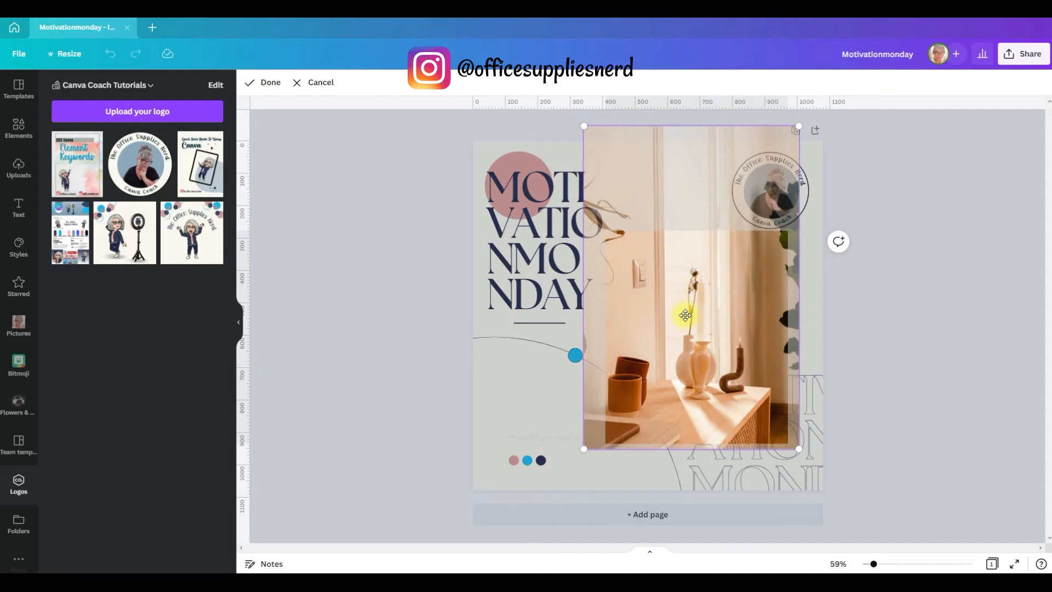
pyautogui.rightClick(684, 315)
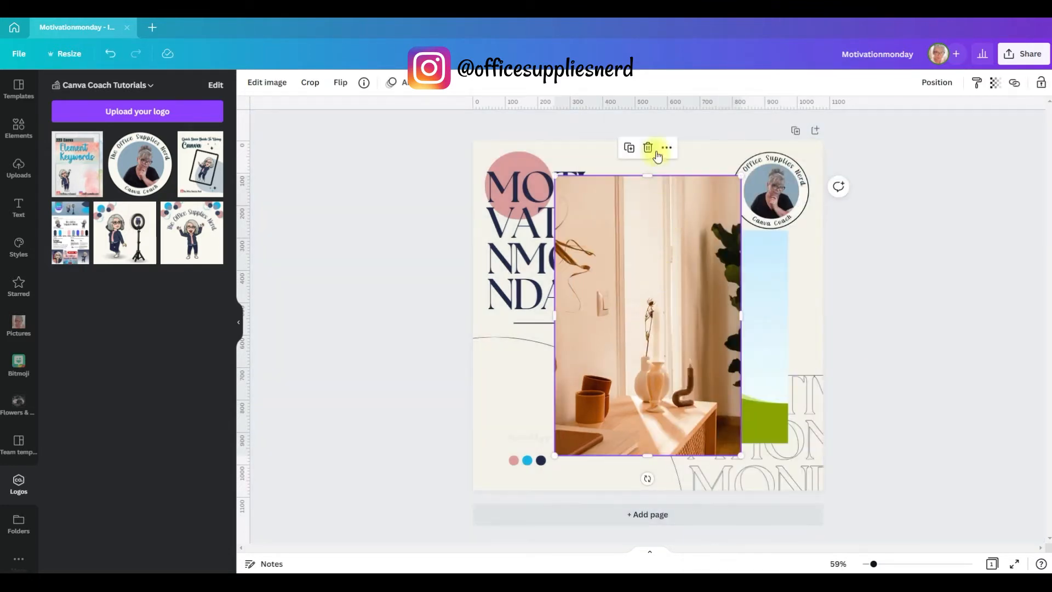
pyautogui.click(647, 148)
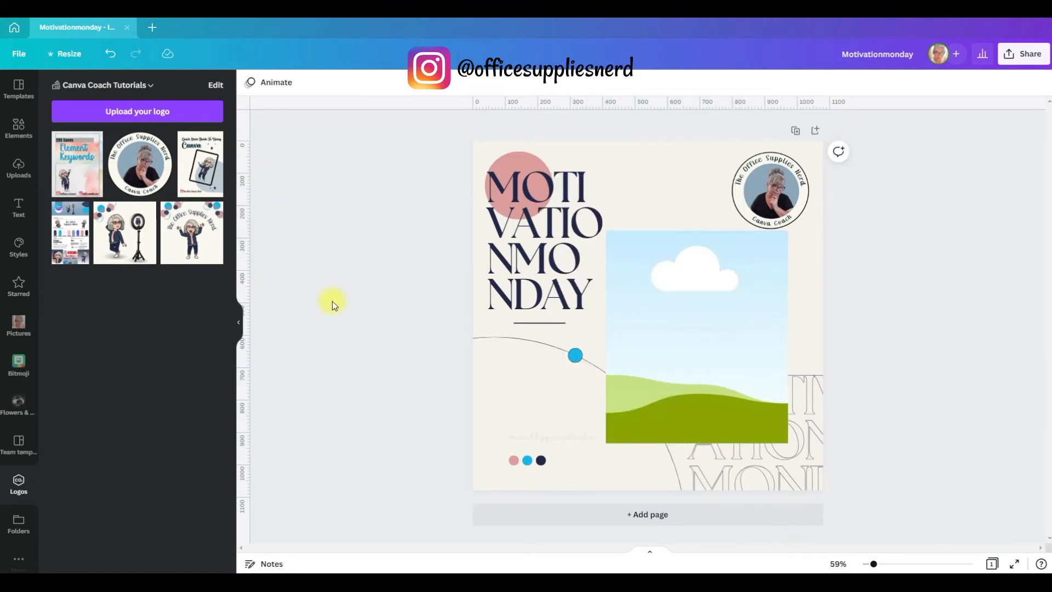
# Fill the empty frame with a new photo and give the handle text a new font
pyautogui.click(18, 126)
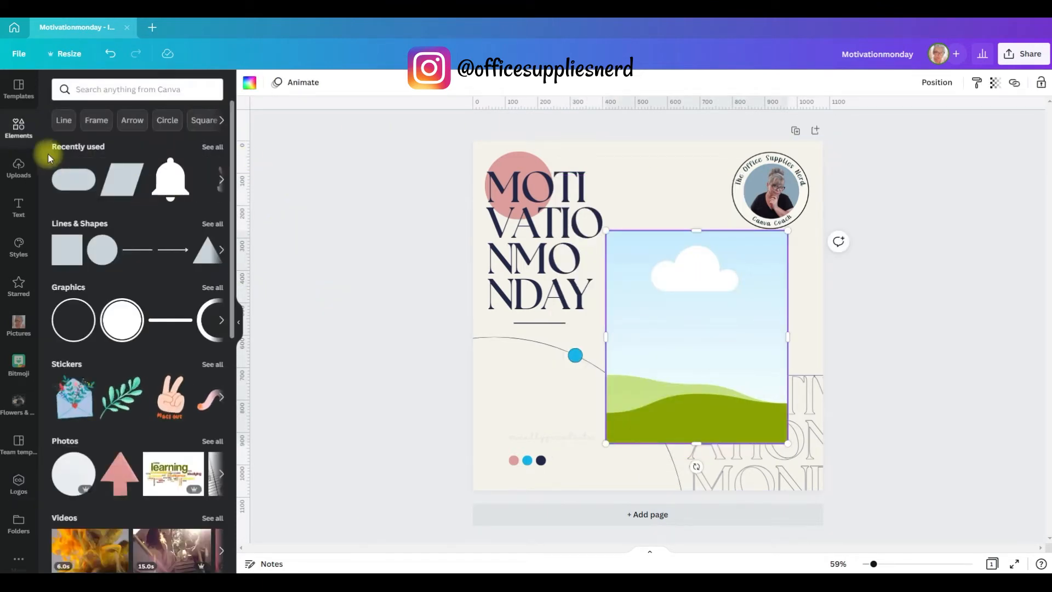
pyautogui.click(137, 90)
pyautogui.write('sunshine')
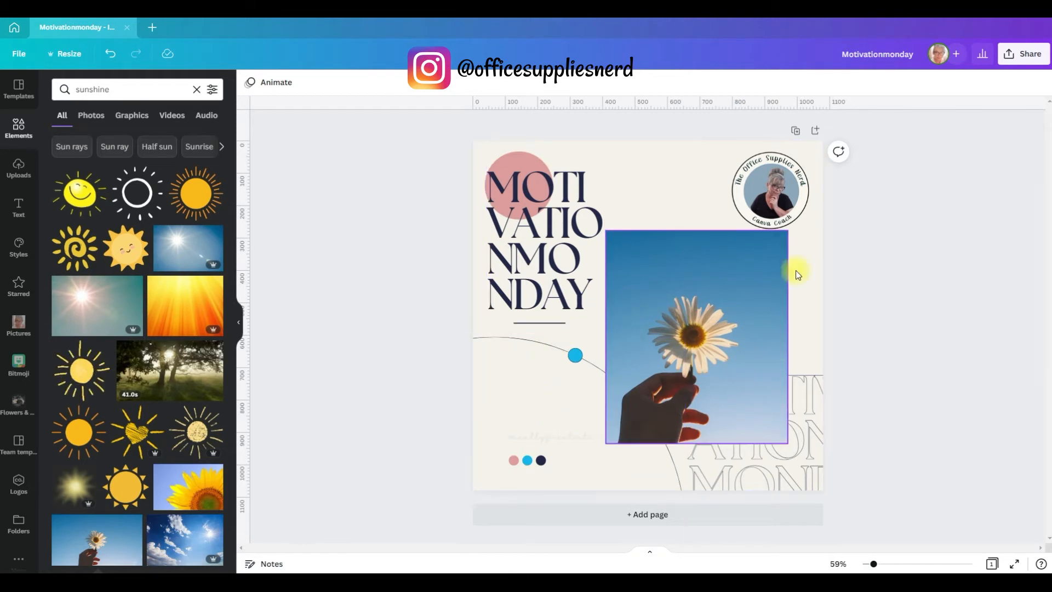
pyautogui.click(539, 189)
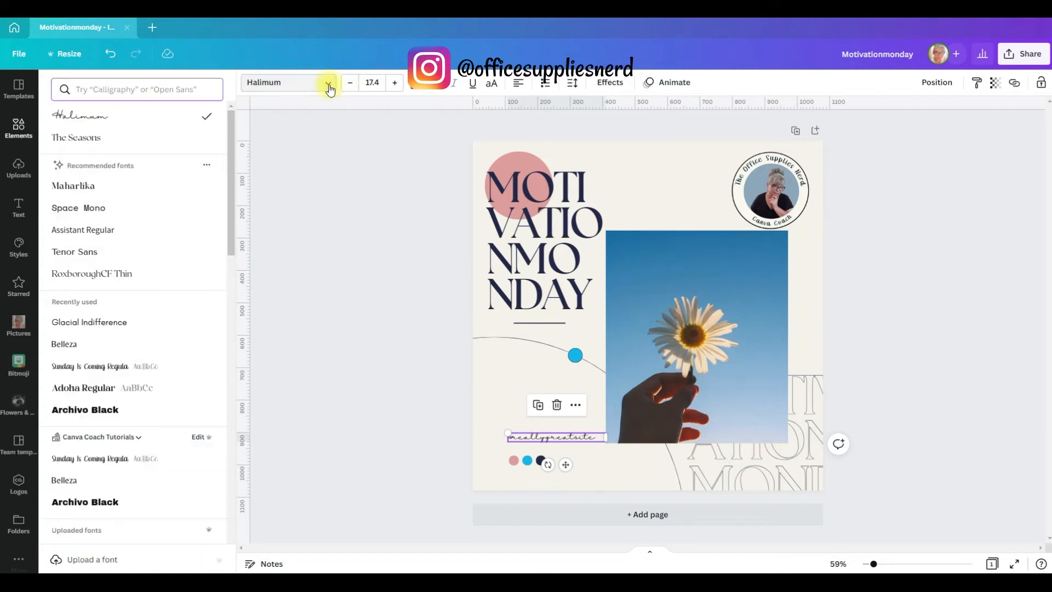
pyautogui.click(64, 480)
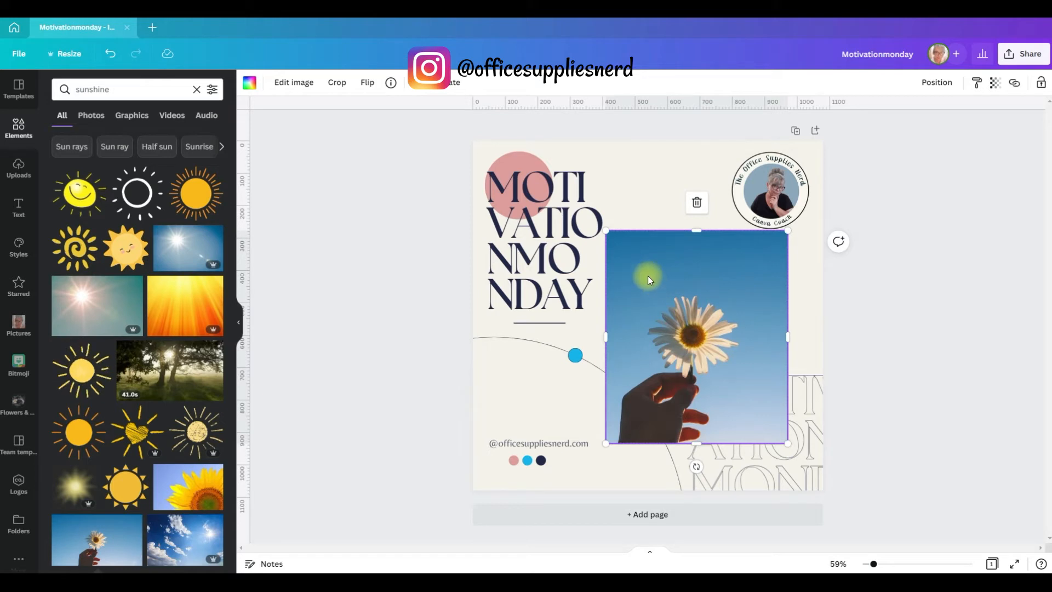
# Change the MOTIVATION MONDAY headline to NEW BLOG POST
pyautogui.click(546, 246)
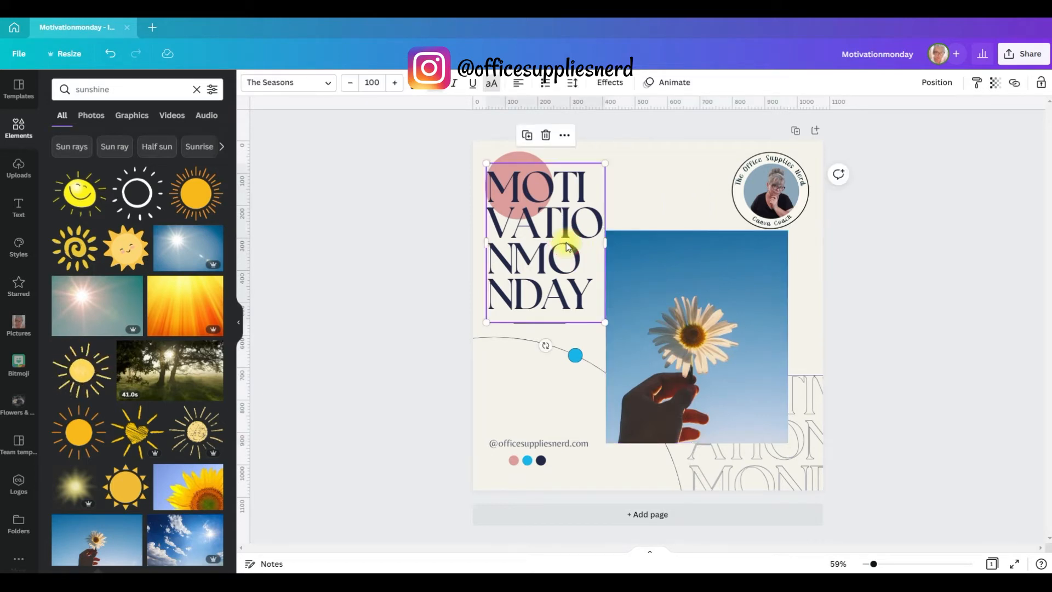
pyautogui.tripleClick(565, 243)
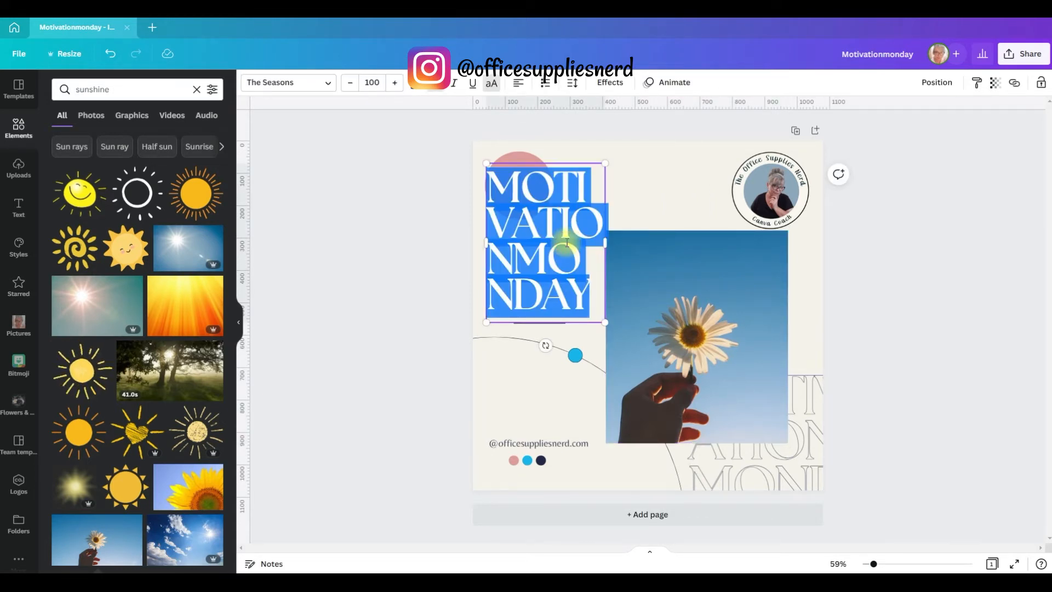
pyautogui.write('NEWBLOGPOST')
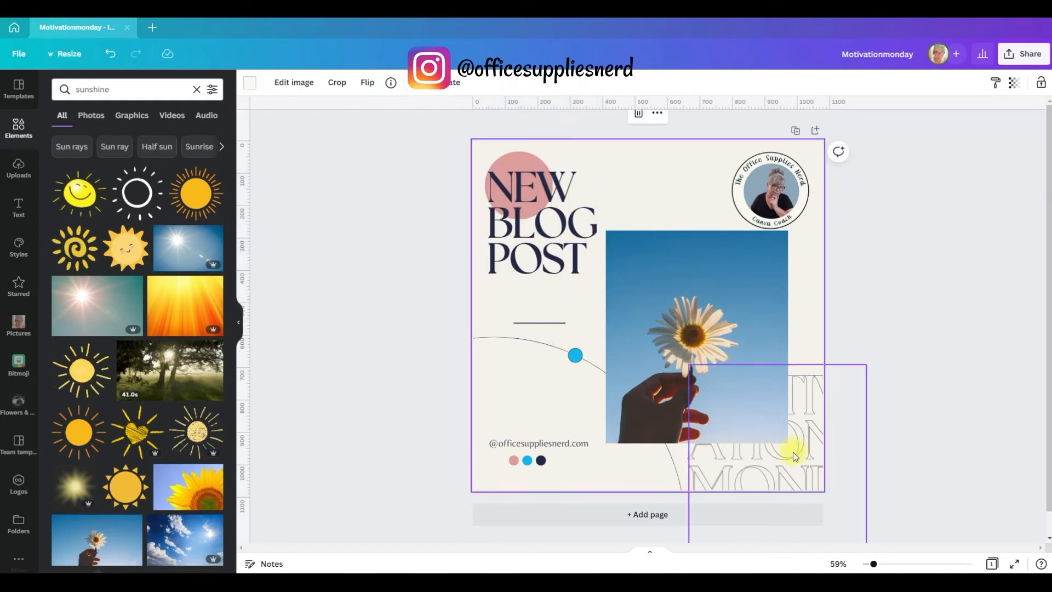
# Rewrite the faint outlined background lettering to NEW BLOG POST
pyautogui.click(794, 456)
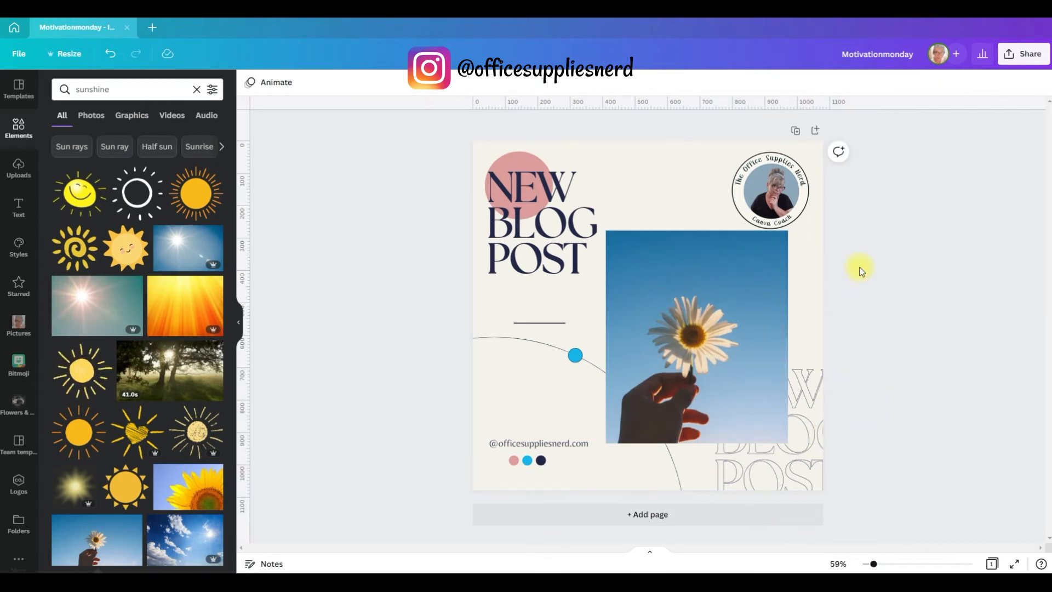
pyautogui.click(693, 314)
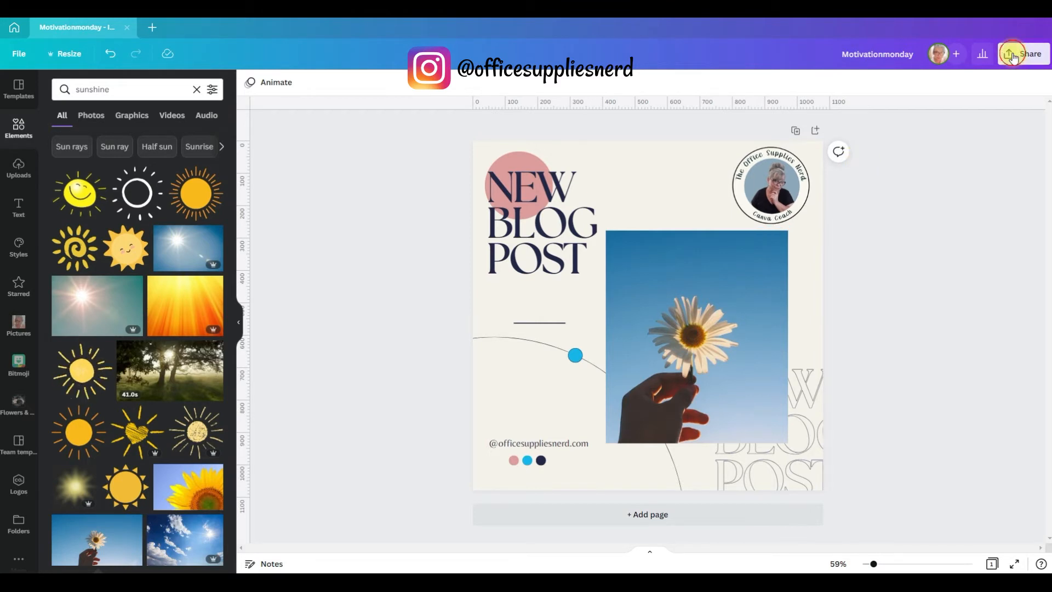
# Publish the design as a team template via Share, then continue editing
pyautogui.click(1021, 54)
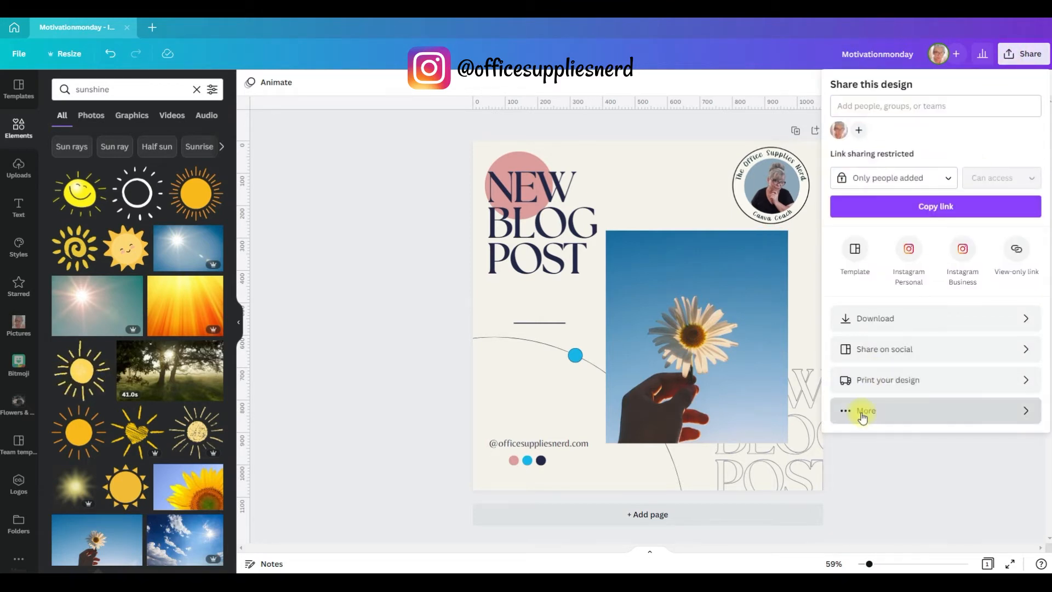
pyautogui.click(855, 248)
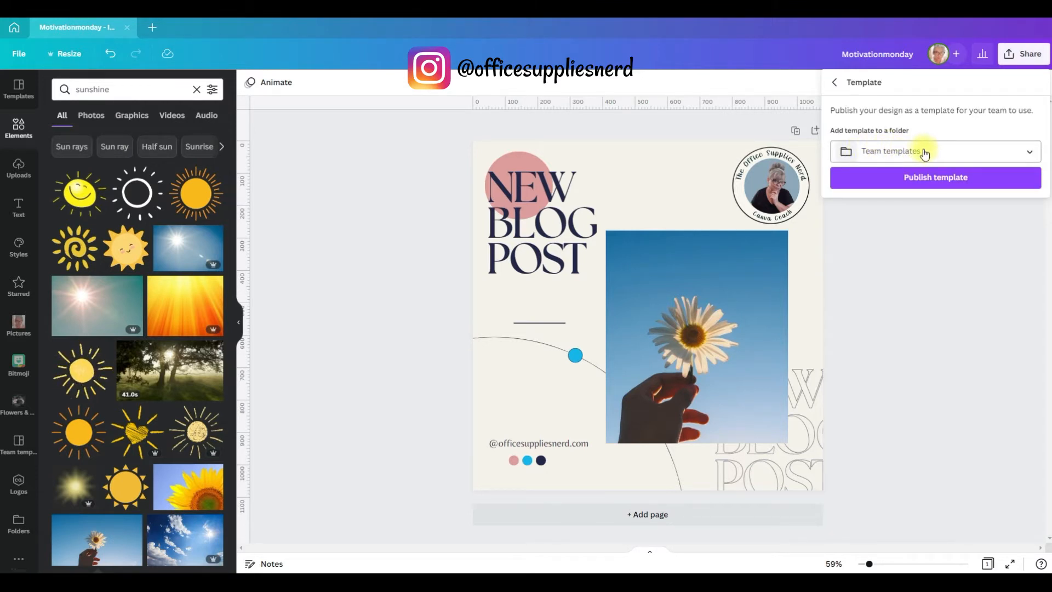
pyautogui.click(935, 177)
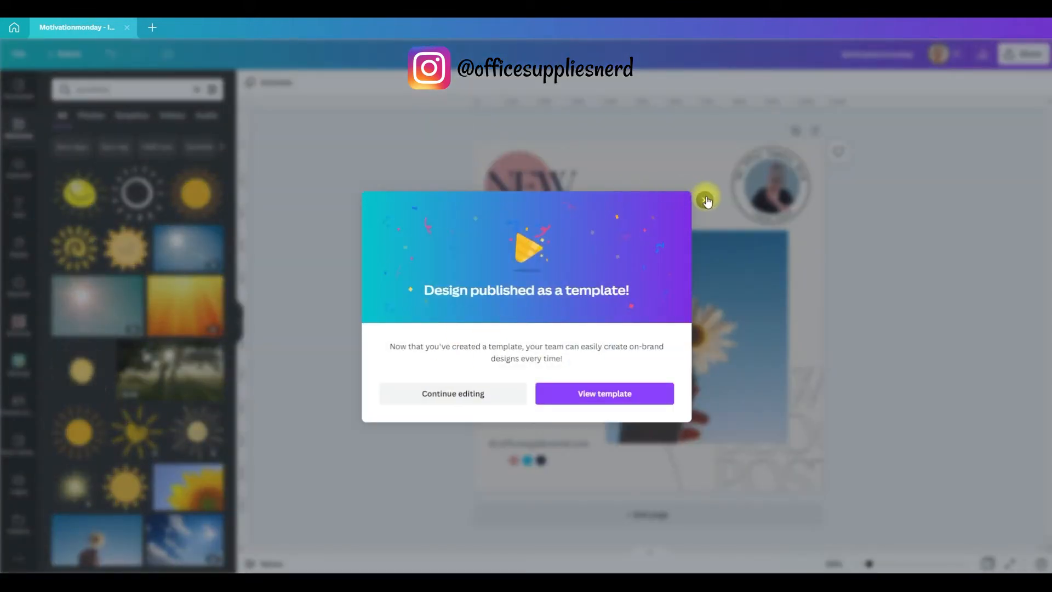
pyautogui.click(453, 394)
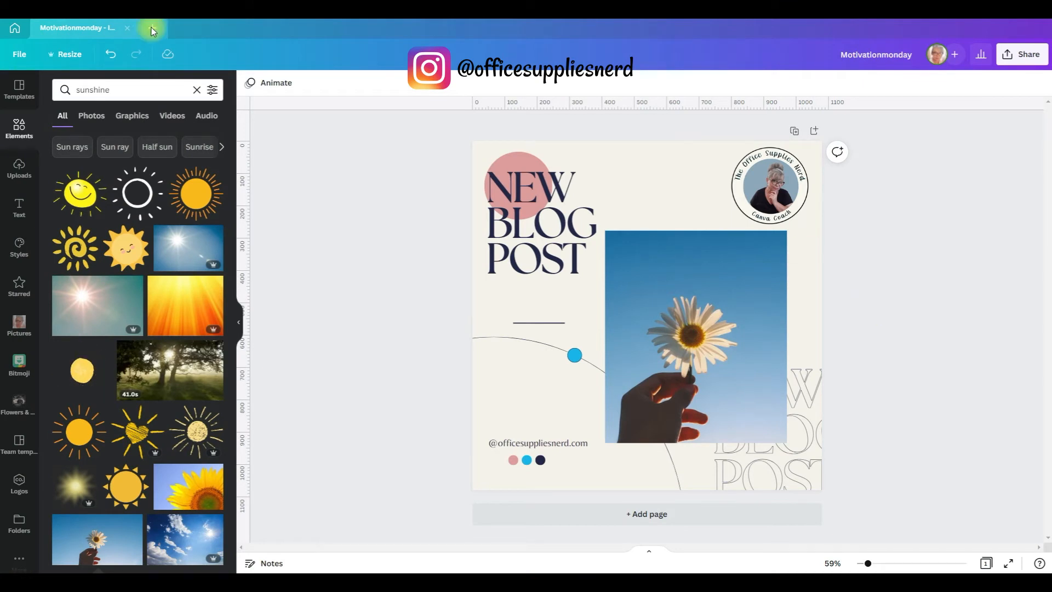
# Start a new Instagram post with the bitmoji logo shrunk top-left on a cream background
pyautogui.click(151, 29)
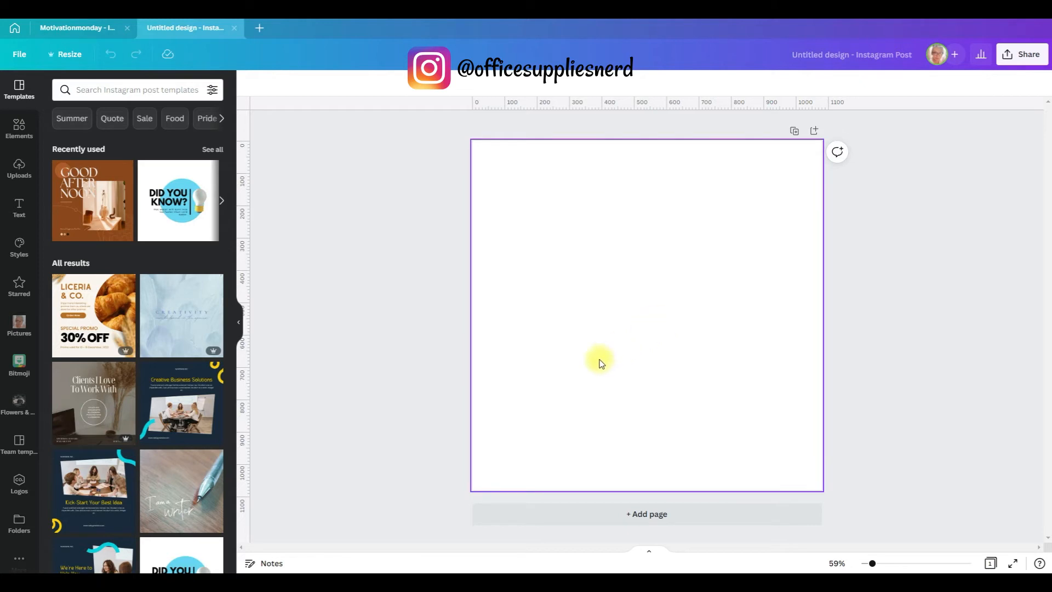
pyautogui.click(19, 481)
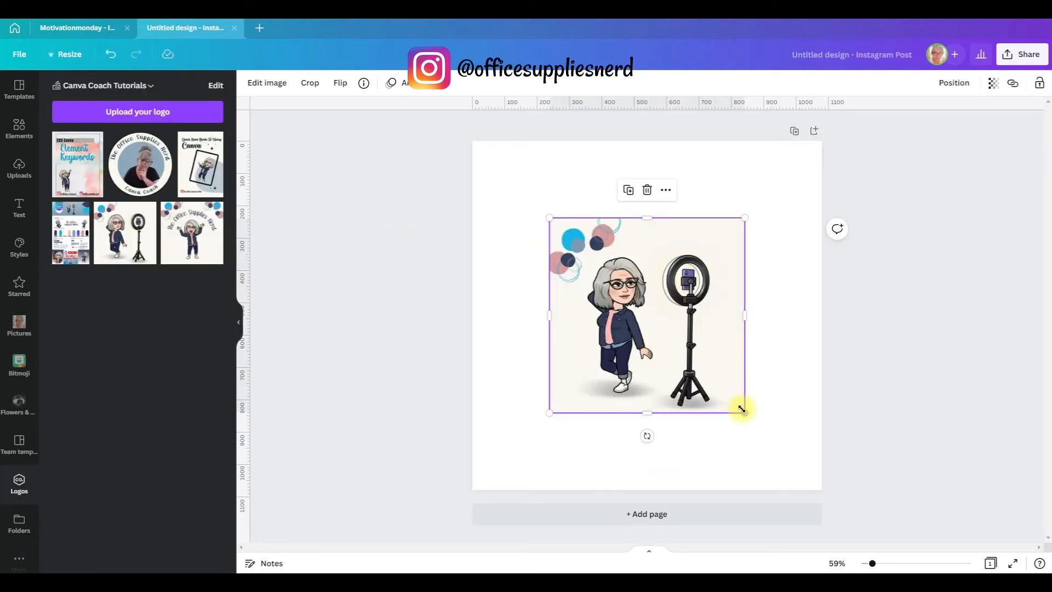
pyautogui.moveTo(741, 408); pyautogui.dragTo(577, 245)
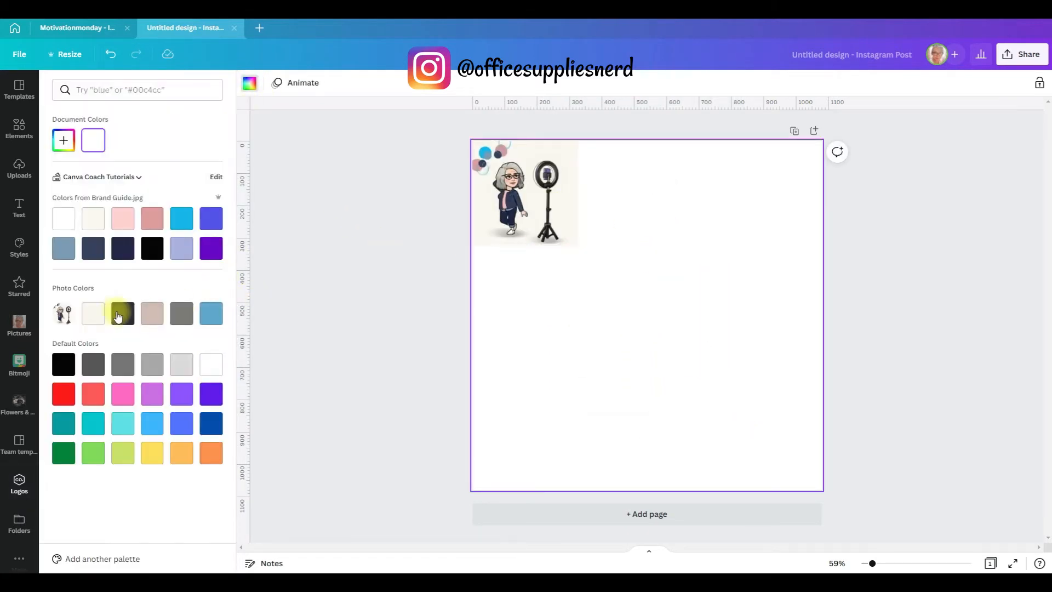
pyautogui.click(92, 314)
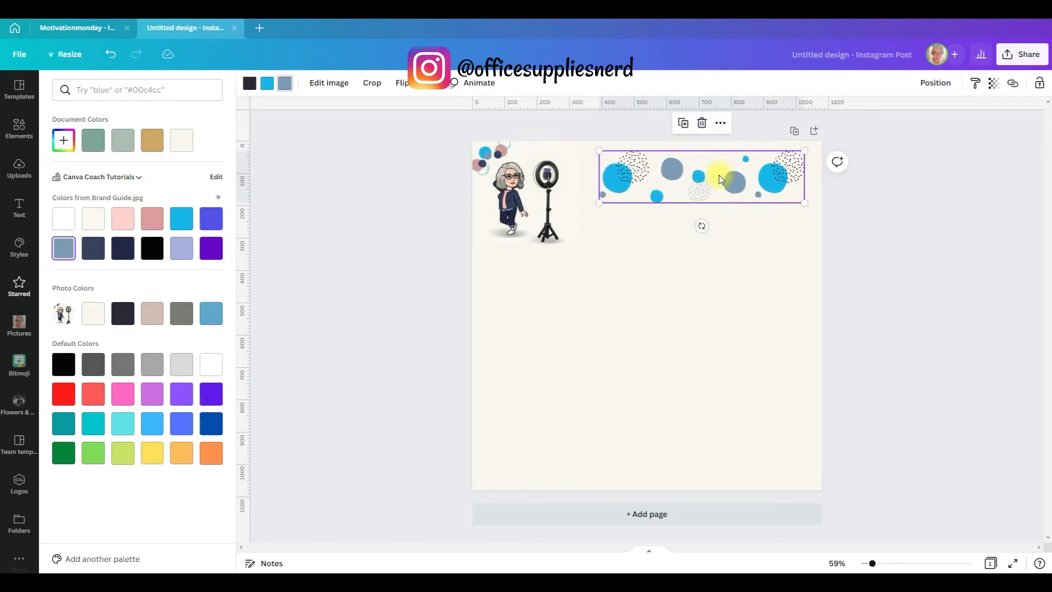
# Place polka-dot strips along the top and bottom and group the bottom ones
pyautogui.moveTo(701, 177); pyautogui.dragTo(591, 463)
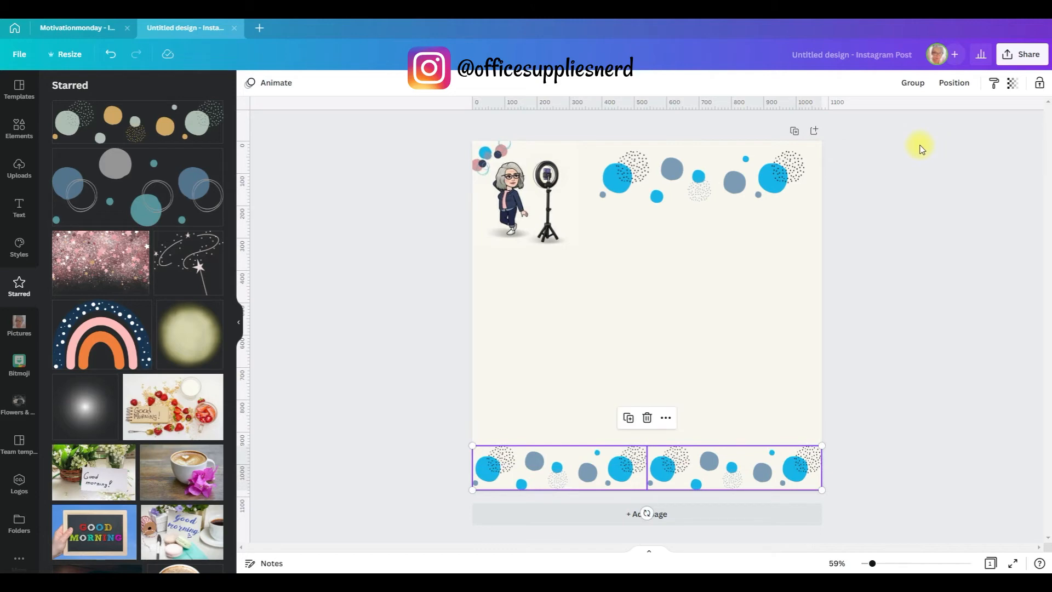
pyautogui.click(913, 83)
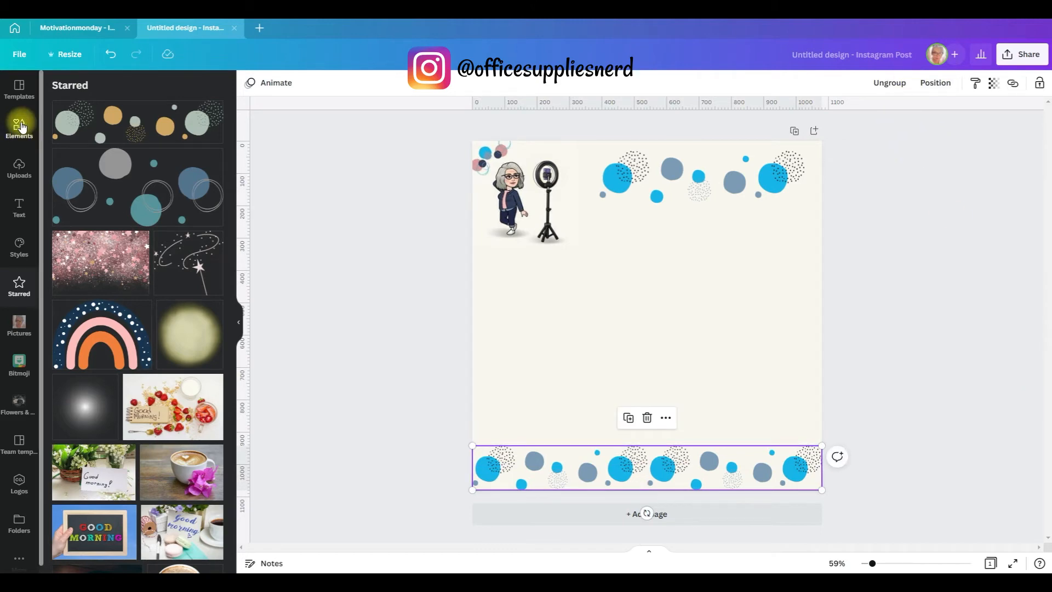
# Add a square from Lines & Shapes and flatten it into a thin bottom bar
pyautogui.click(19, 125)
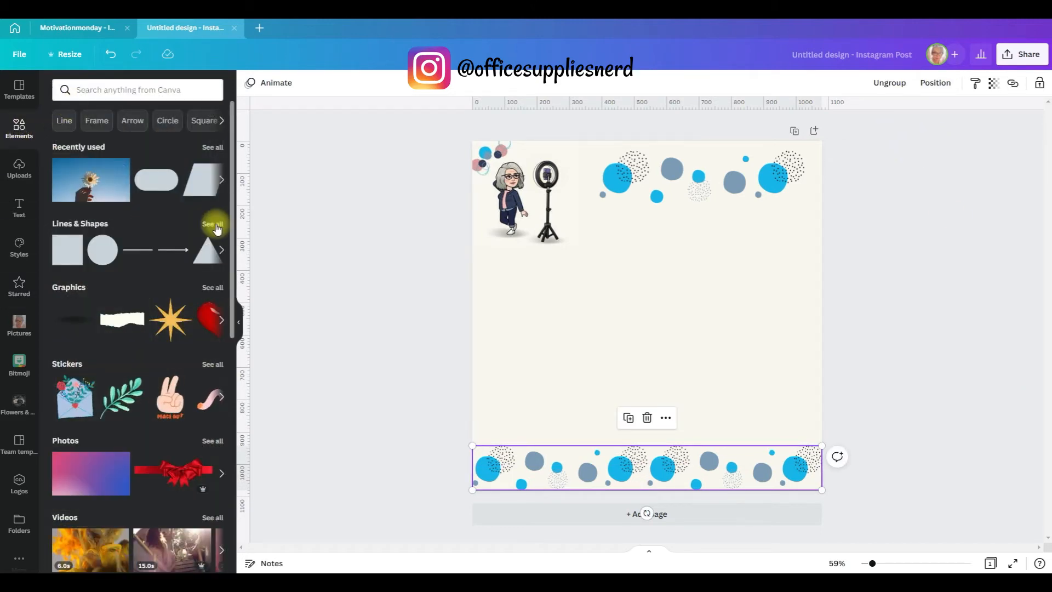
pyautogui.click(210, 224)
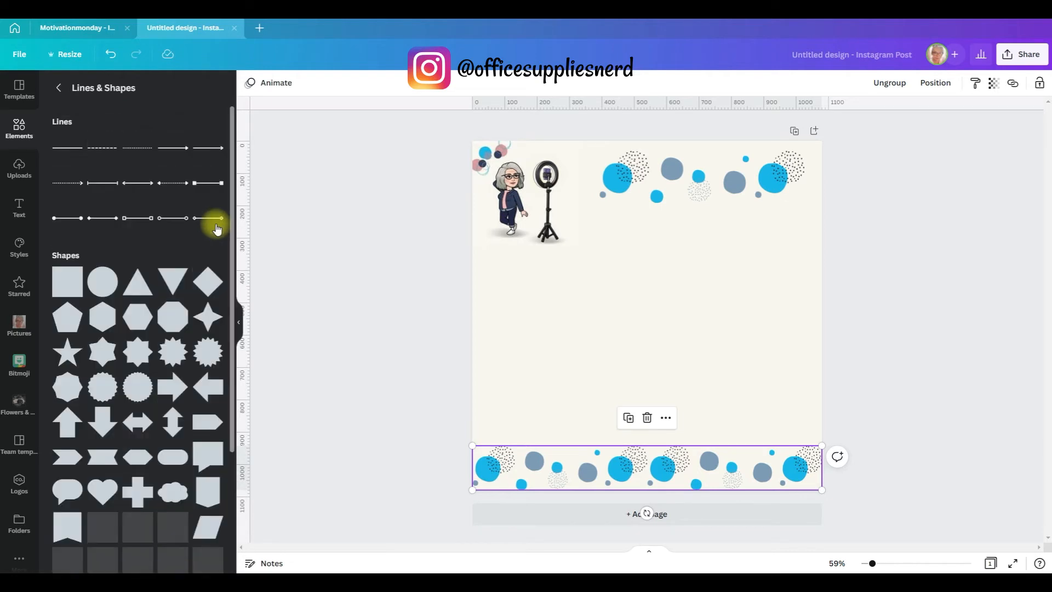
pyautogui.scroll(-3)
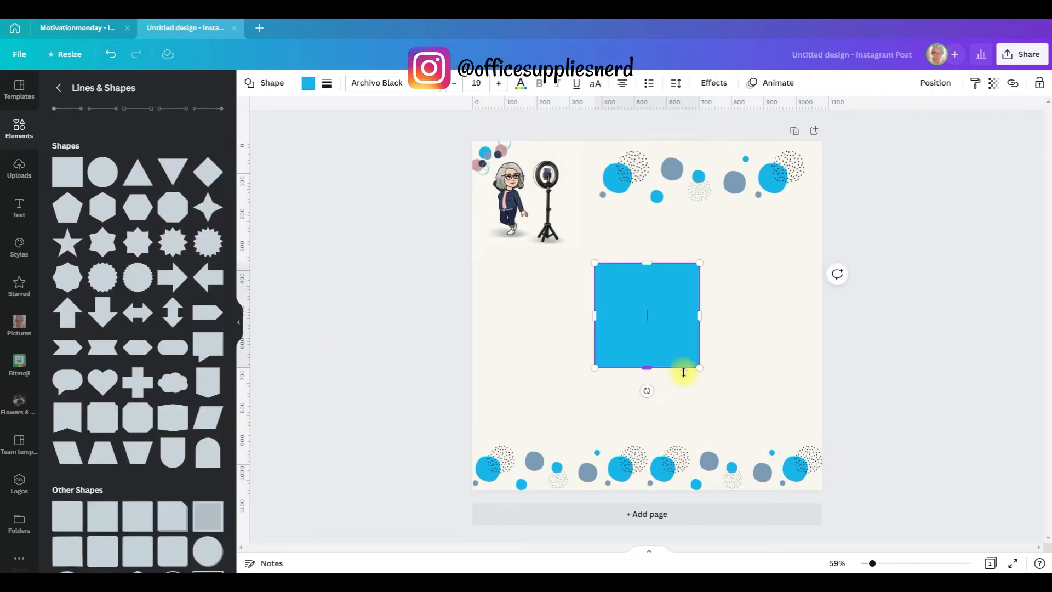
pyautogui.moveTo(698, 367); pyautogui.dragTo(698, 355)
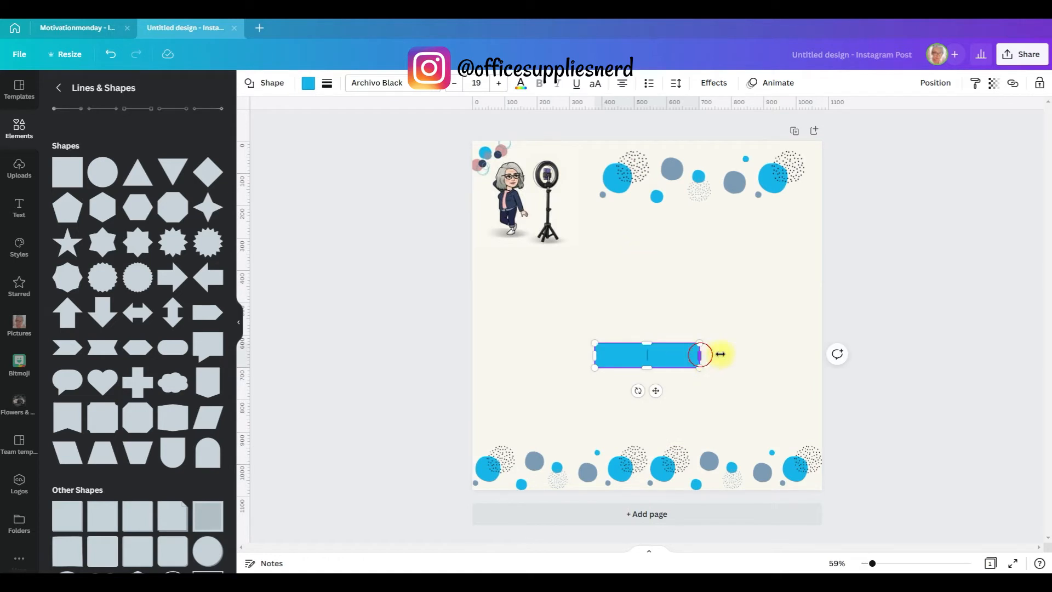
pyautogui.moveTo(701, 354); pyautogui.dragTo(822, 354)
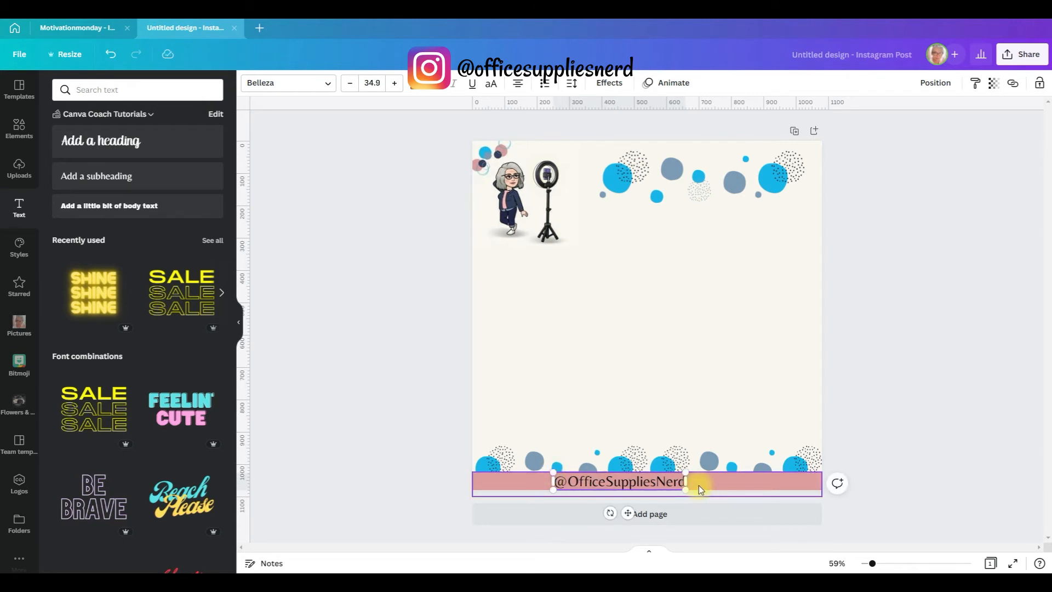
# Centre the handle text on the page, widen its letter spacing and make it dark
pyautogui.click(935, 84)
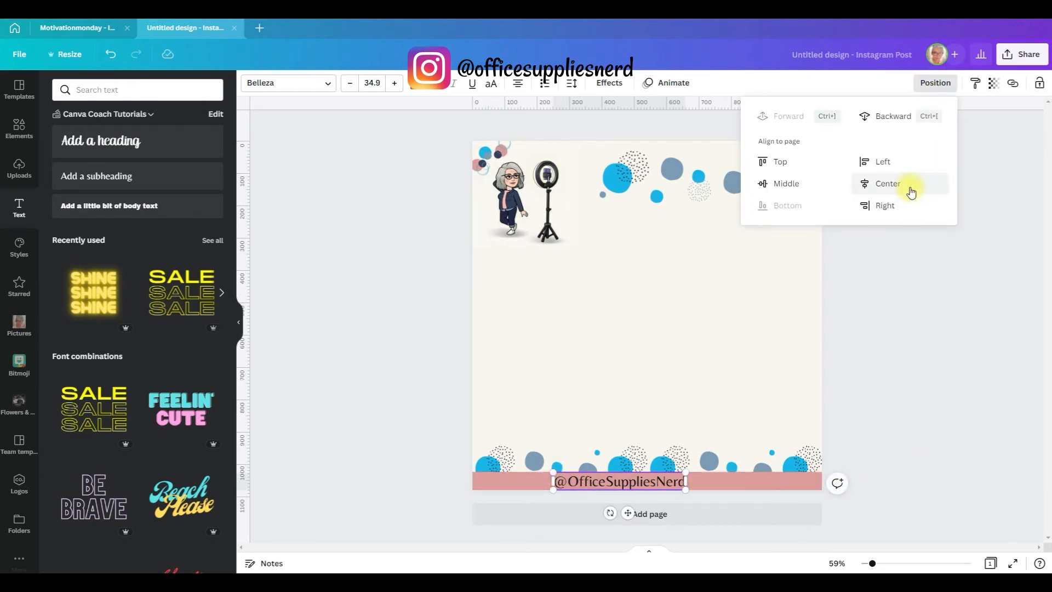
pyautogui.click(888, 185)
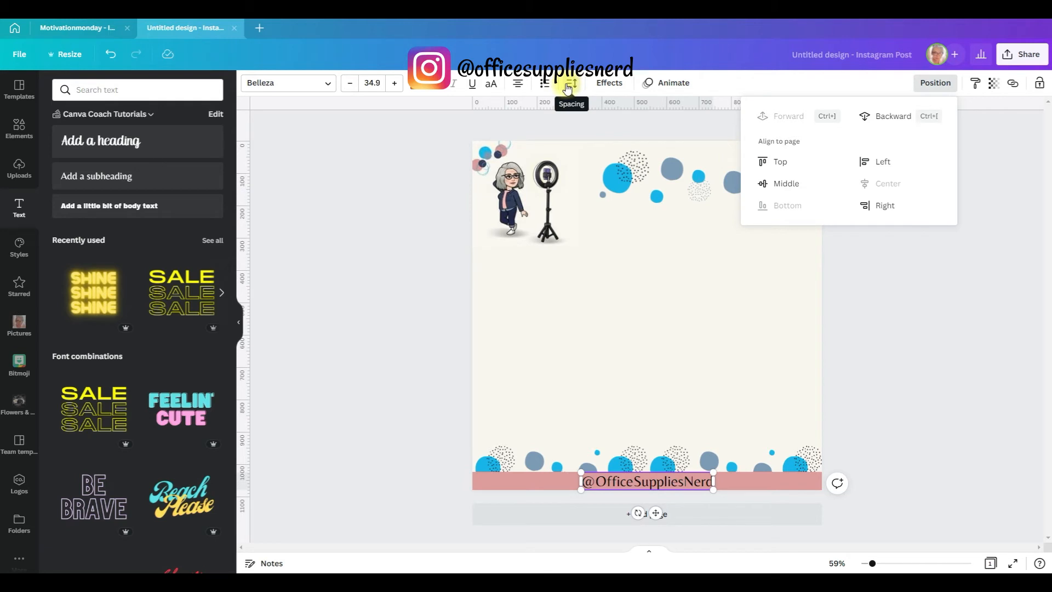
pyautogui.click(570, 84)
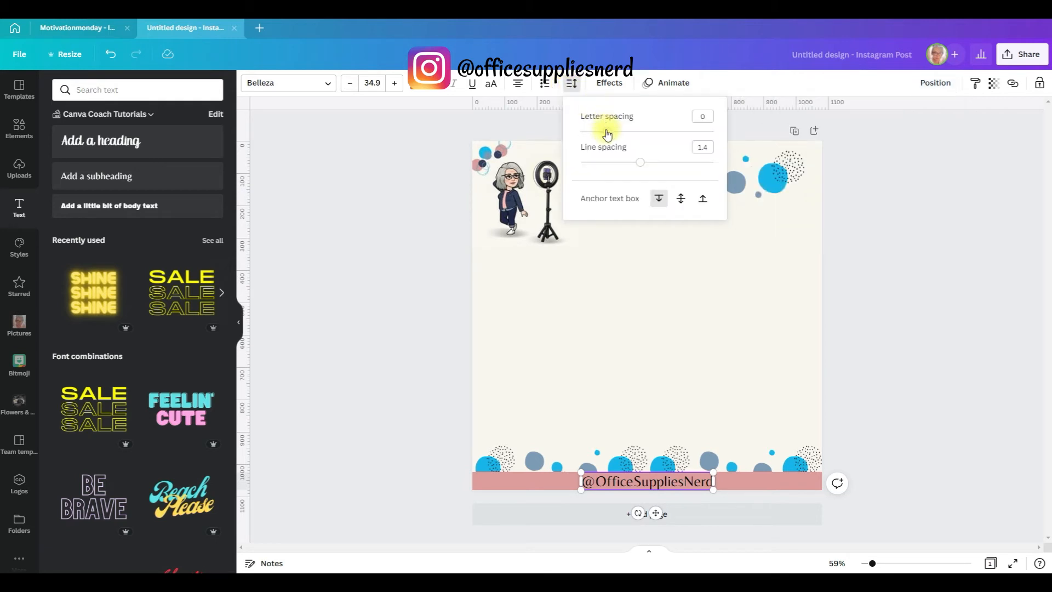
pyautogui.moveTo(607, 132)
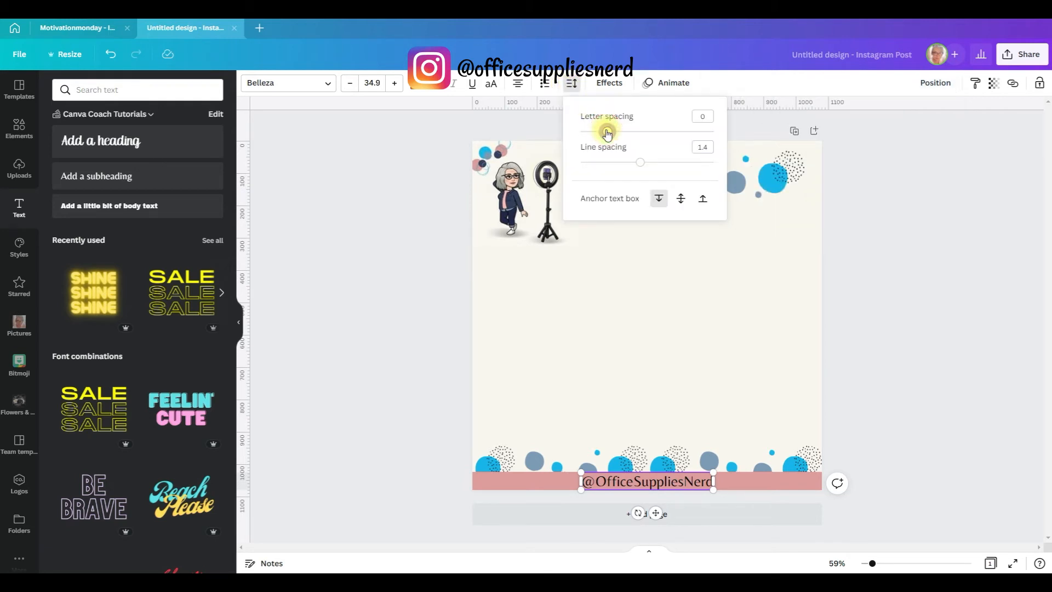
pyautogui.moveTo(606, 131); pyautogui.dragTo(617, 134)
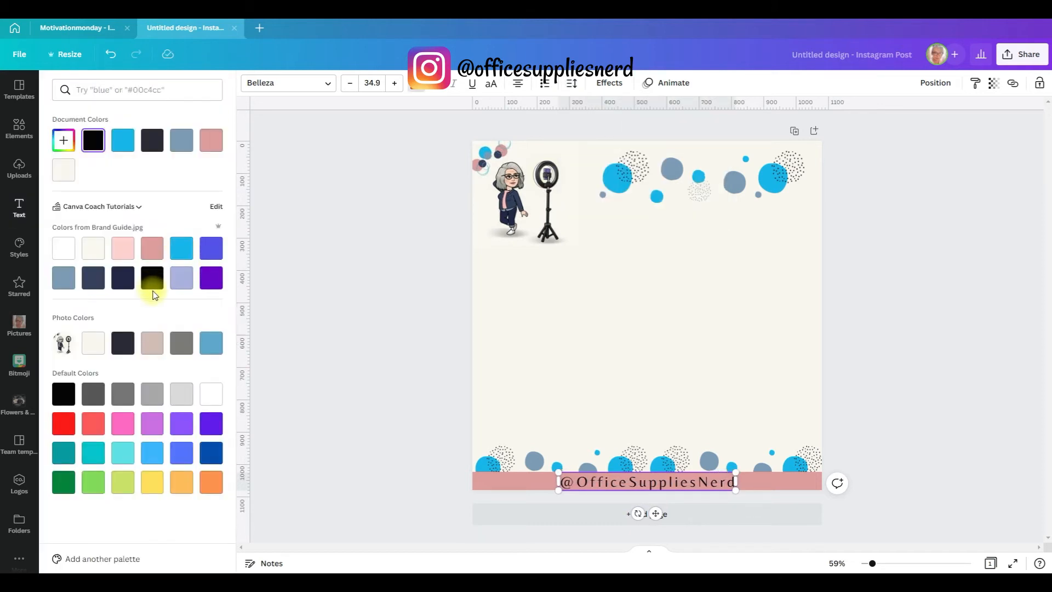
pyautogui.click(123, 279)
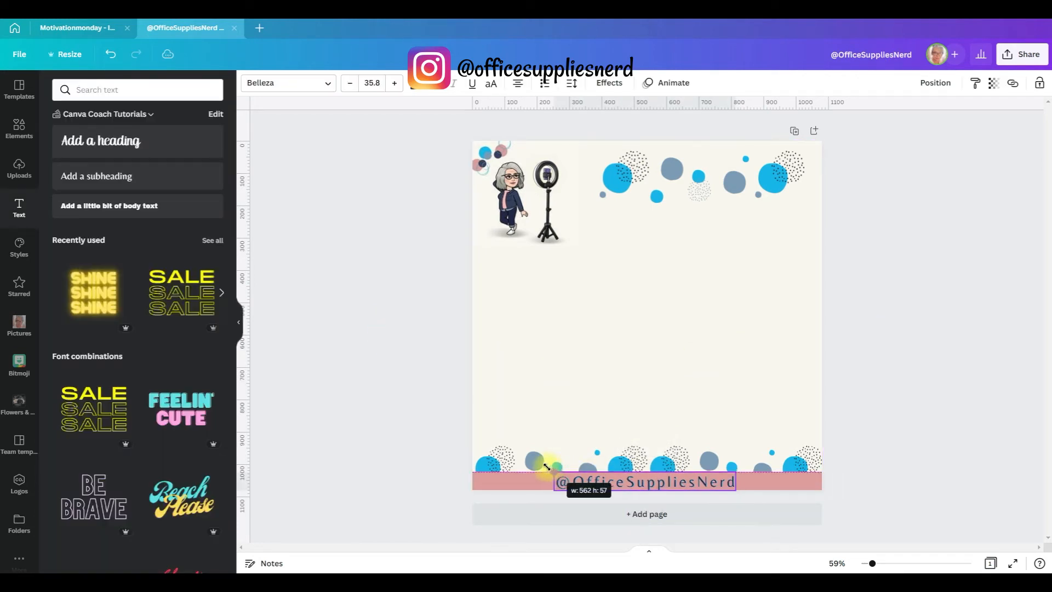
pyautogui.click(19, 132)
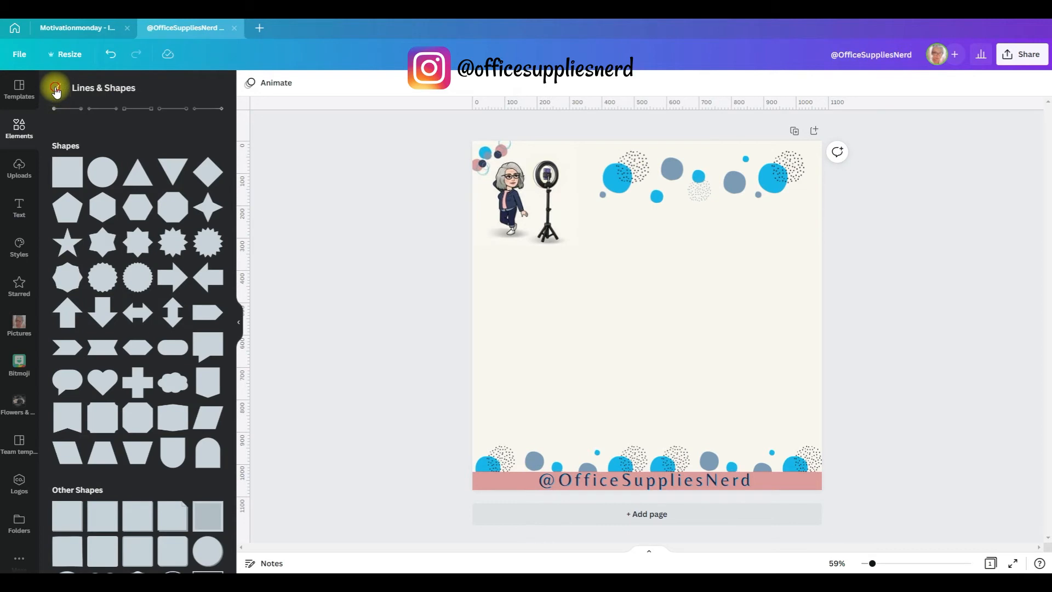
# Search 'youtube', place a YouTube logo on the handle bar and recolour it with a brand colour
pyautogui.write('yu')
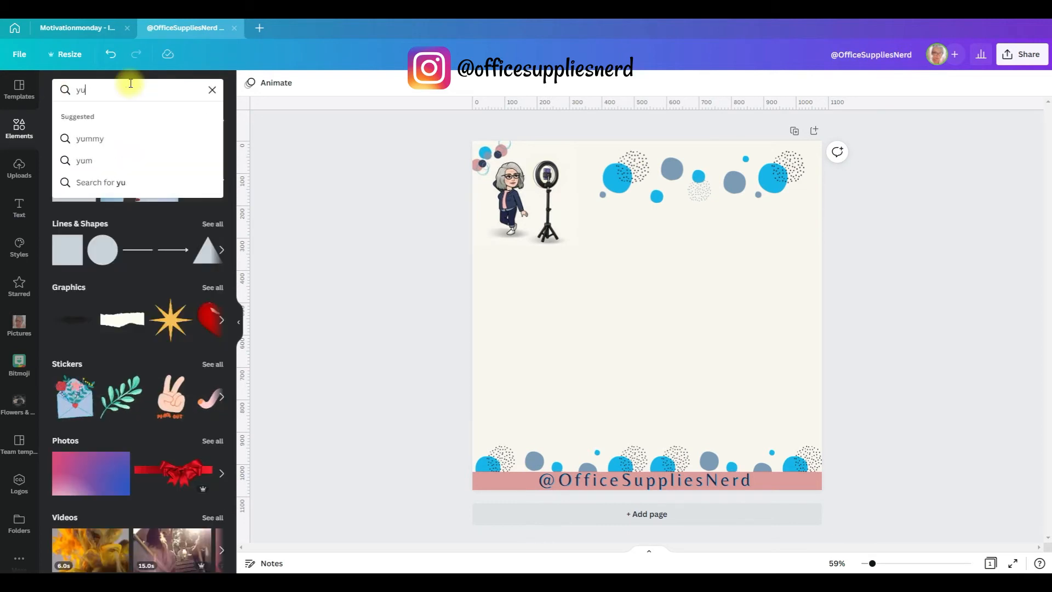
pyautogui.write('youtube')
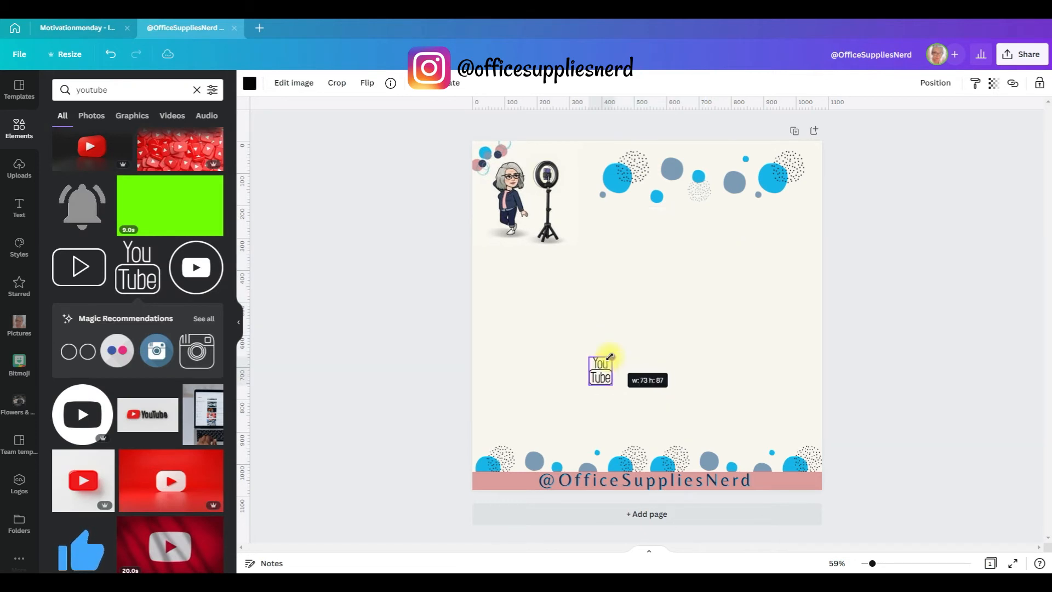
pyautogui.moveTo(599, 370); pyautogui.dragTo(516, 476)
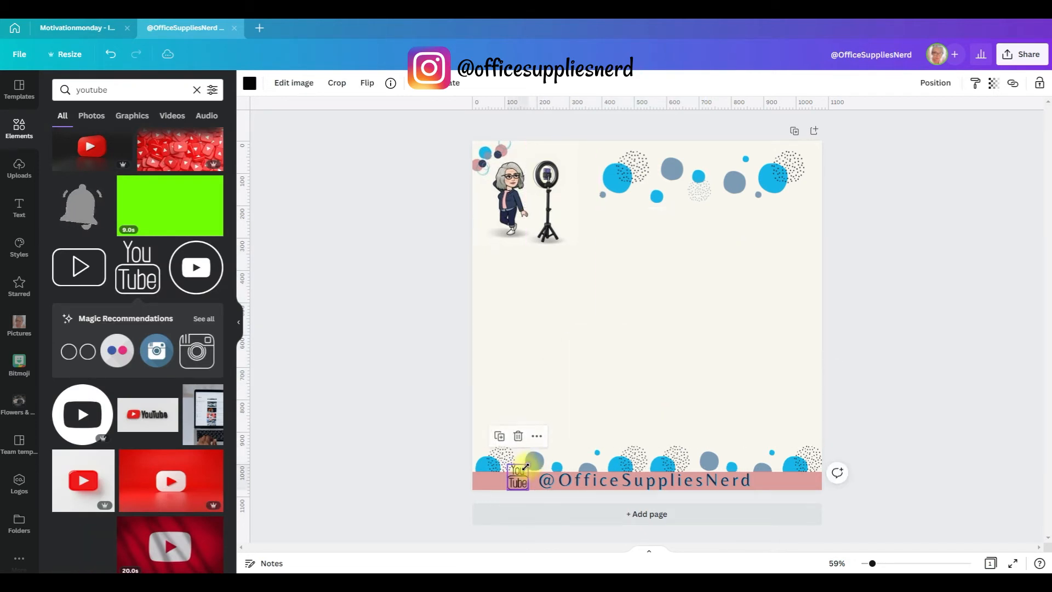
pyautogui.click(250, 84)
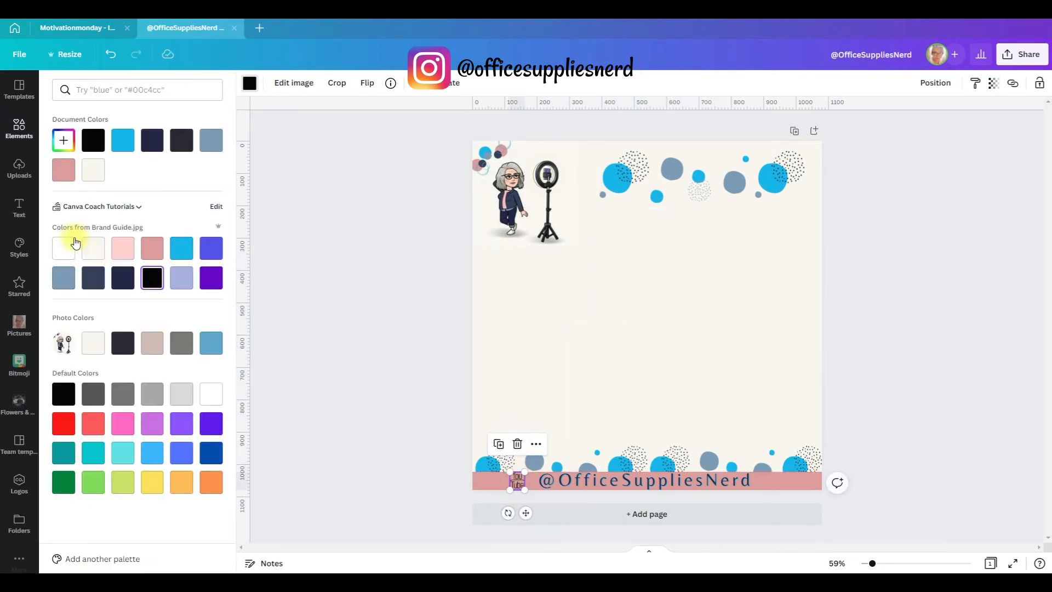
pyautogui.click(123, 279)
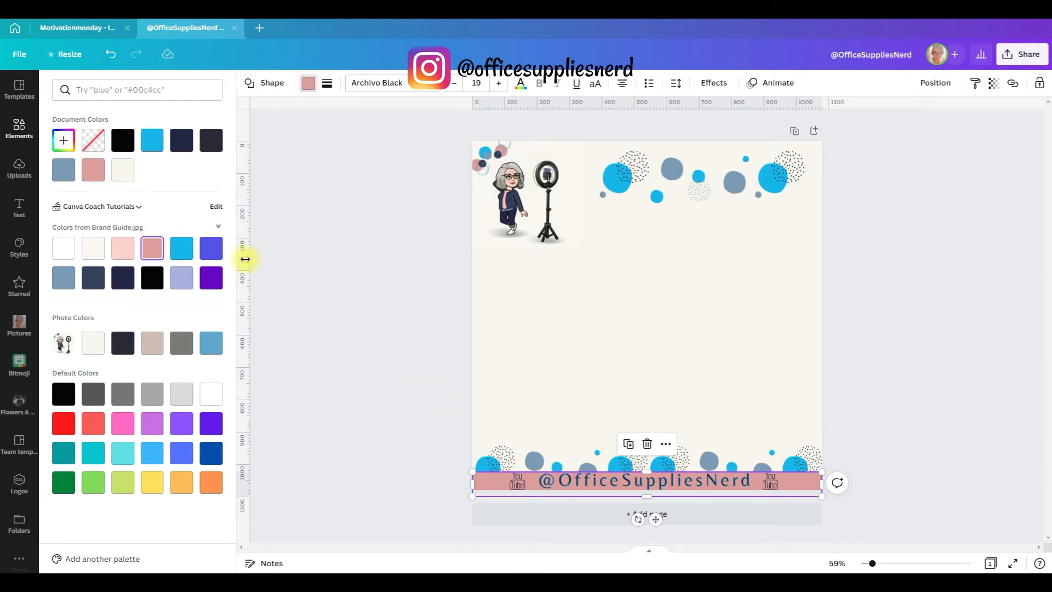
# Add a second YouTube logo on the right and space both logos and the handle evenly via Tidy up
pyautogui.write('youtube')
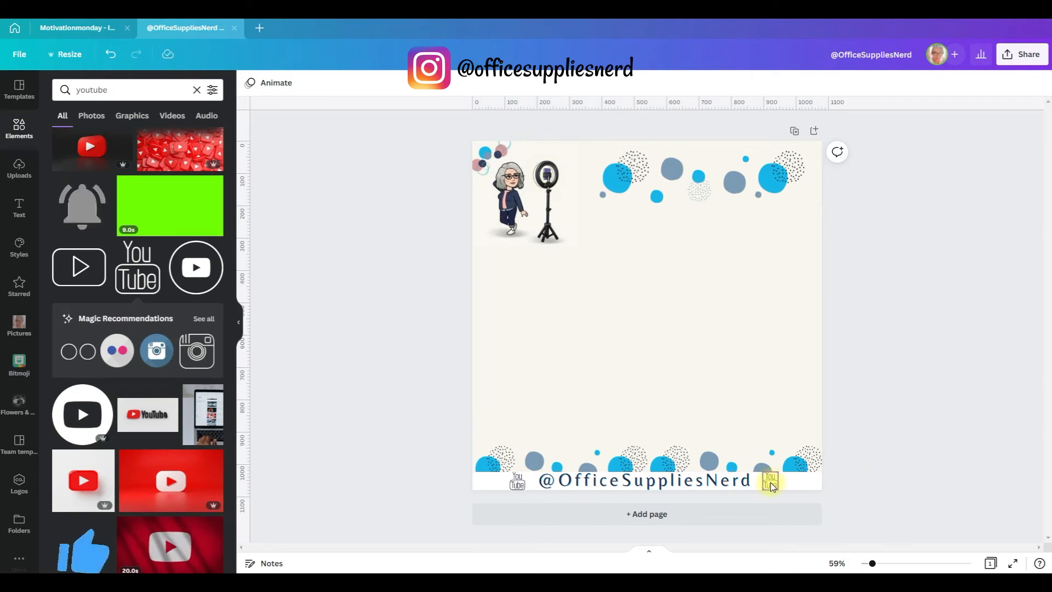
pyautogui.click(684, 480)
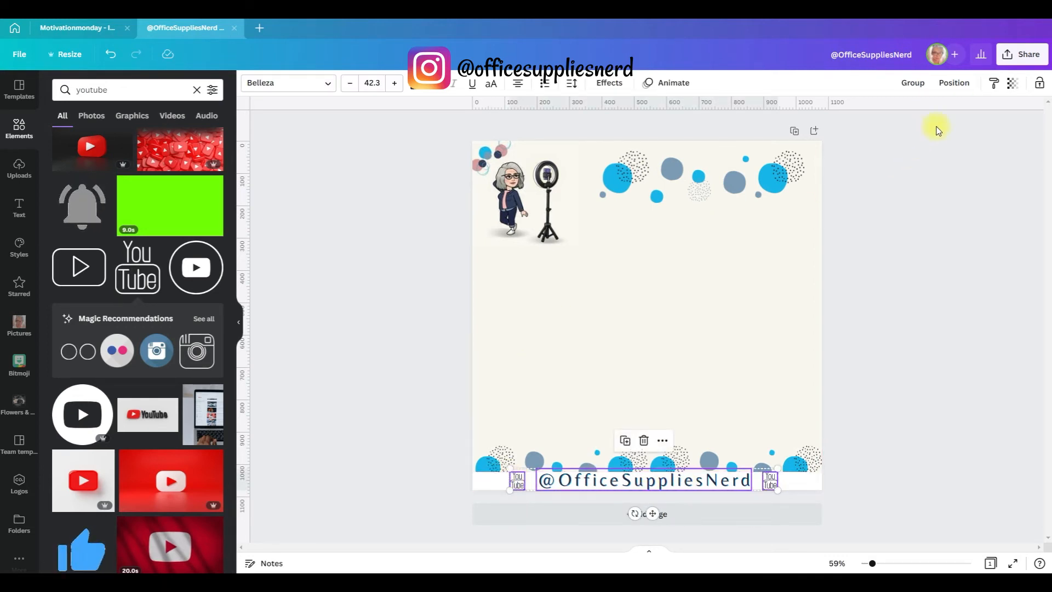
pyautogui.click(954, 83)
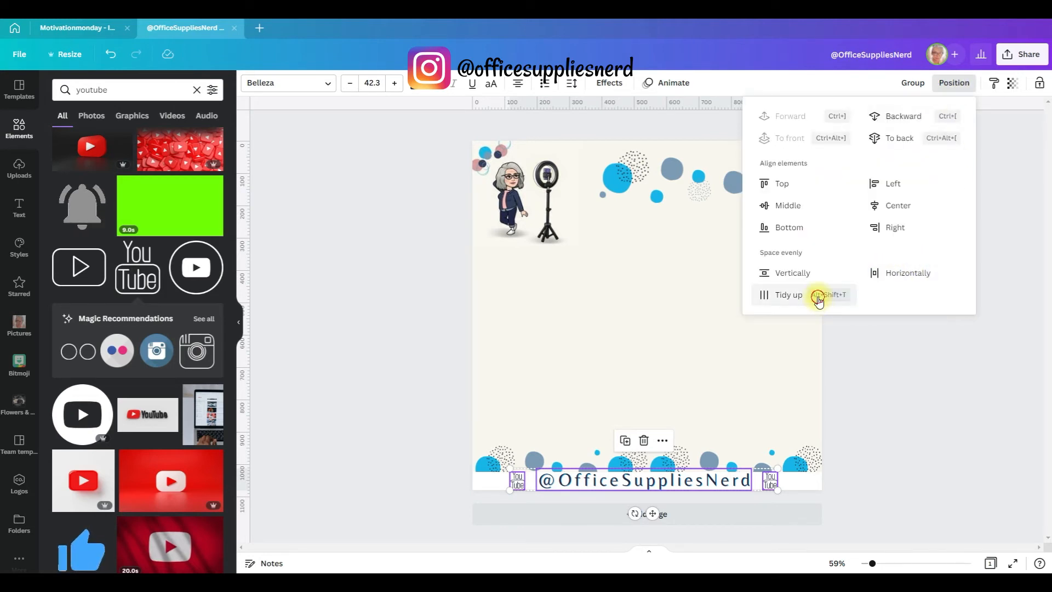
pyautogui.click(788, 293)
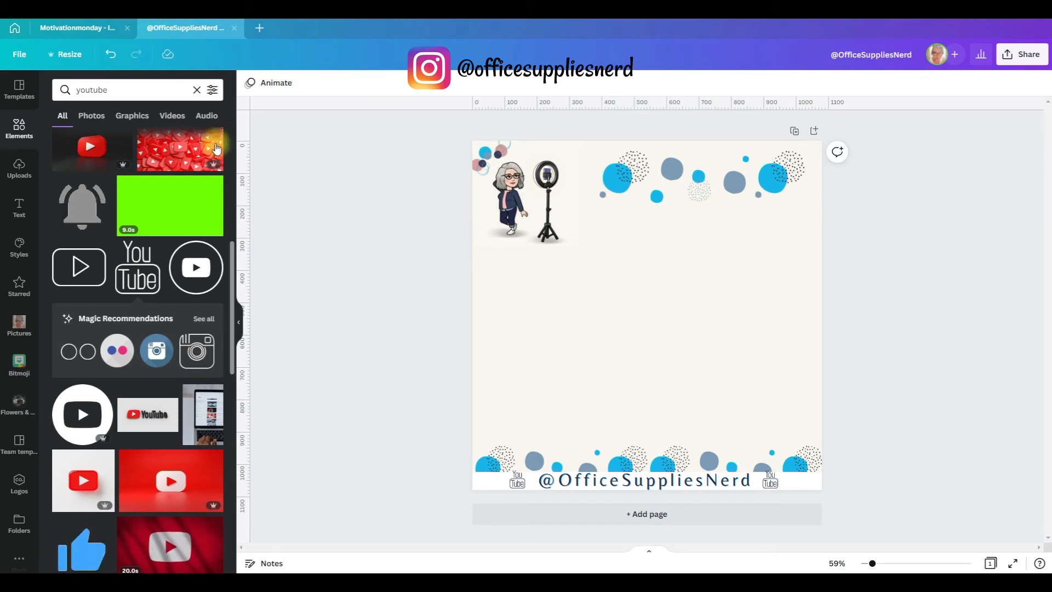
pyautogui.moveTo(327, 193)
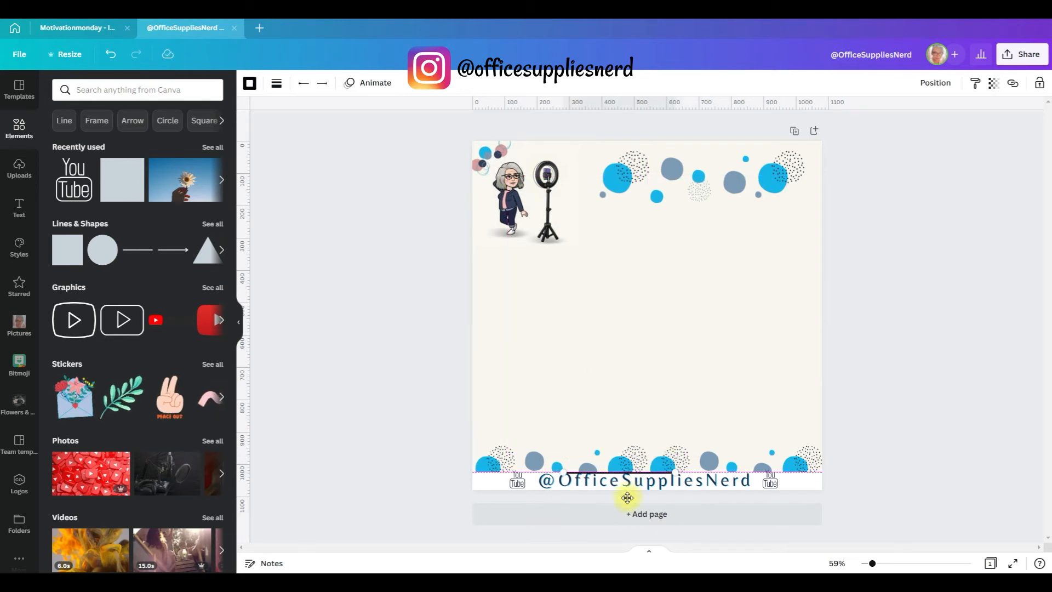
# Stretch a dark line across the bar top, recolour the dots pink, and share the post as a template
pyautogui.moveTo(627, 496); pyautogui.dragTo(817, 482)
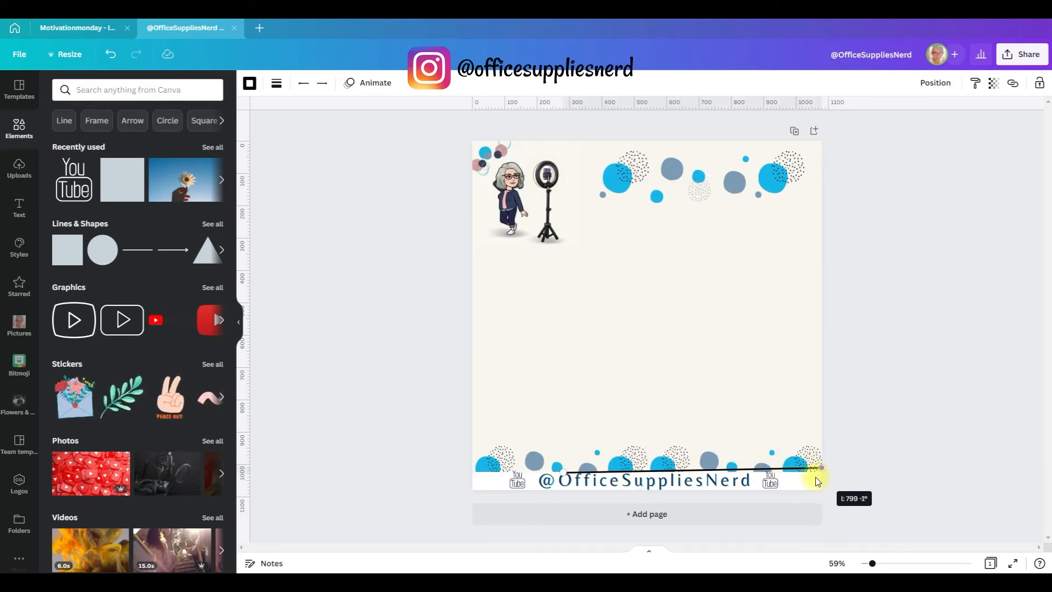
pyautogui.click(250, 84)
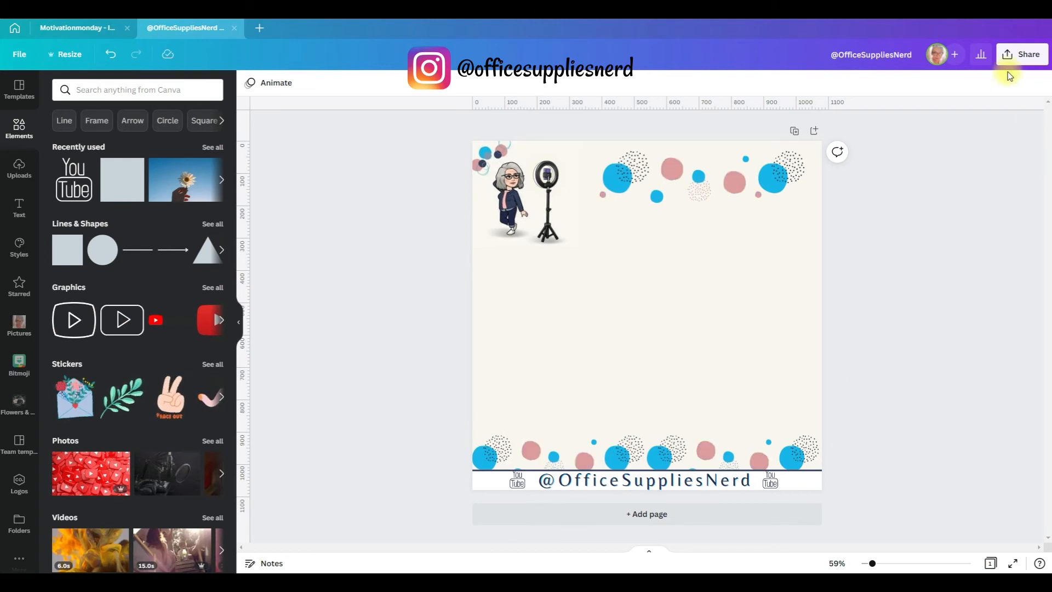
pyautogui.click(1022, 55)
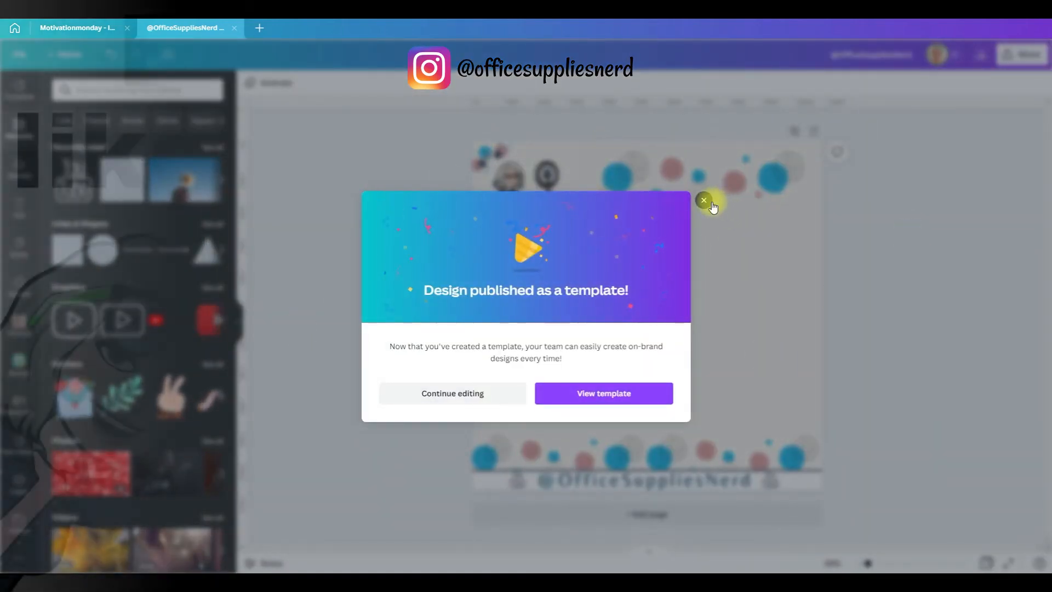
# Close the 'Design published as a template!' confirmation
pyautogui.click(704, 199)
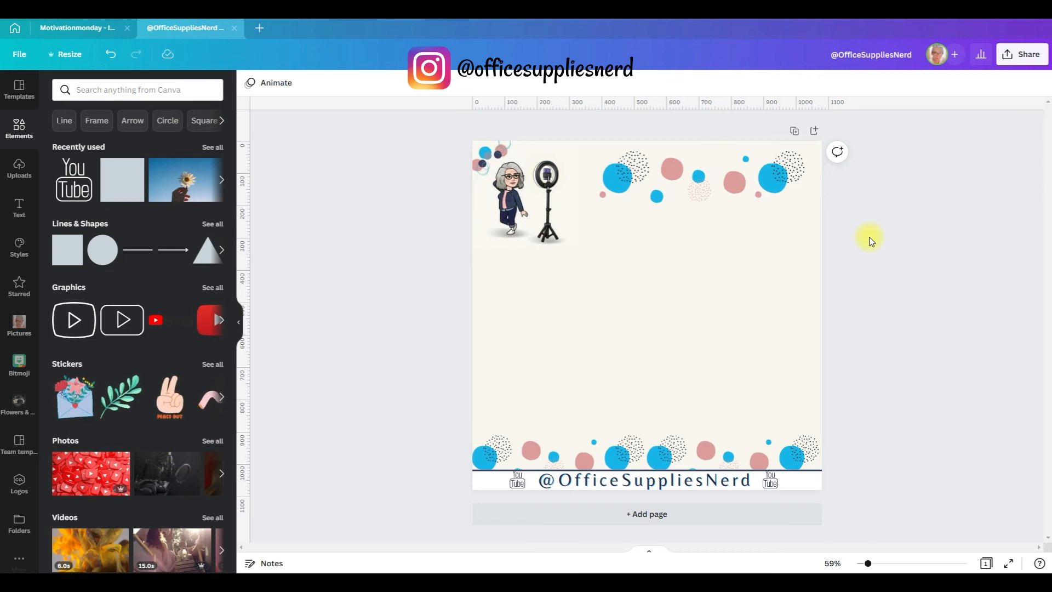
pyautogui.moveTo(1006, 293)
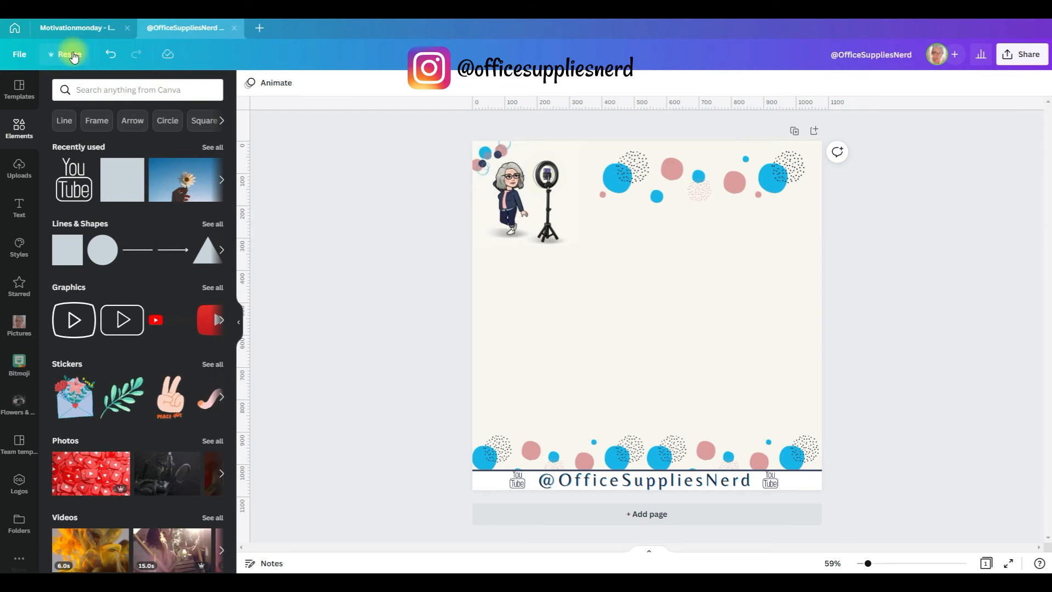
# Resize a copy of the post to Instagram Story size with Copy & resize
pyautogui.click(66, 55)
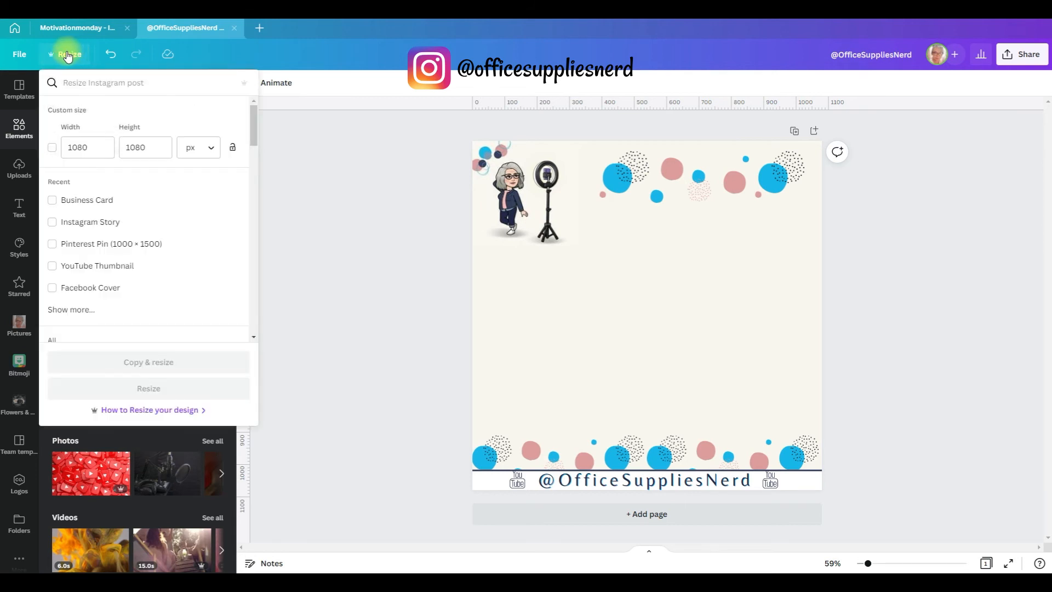
pyautogui.moveTo(197, 207)
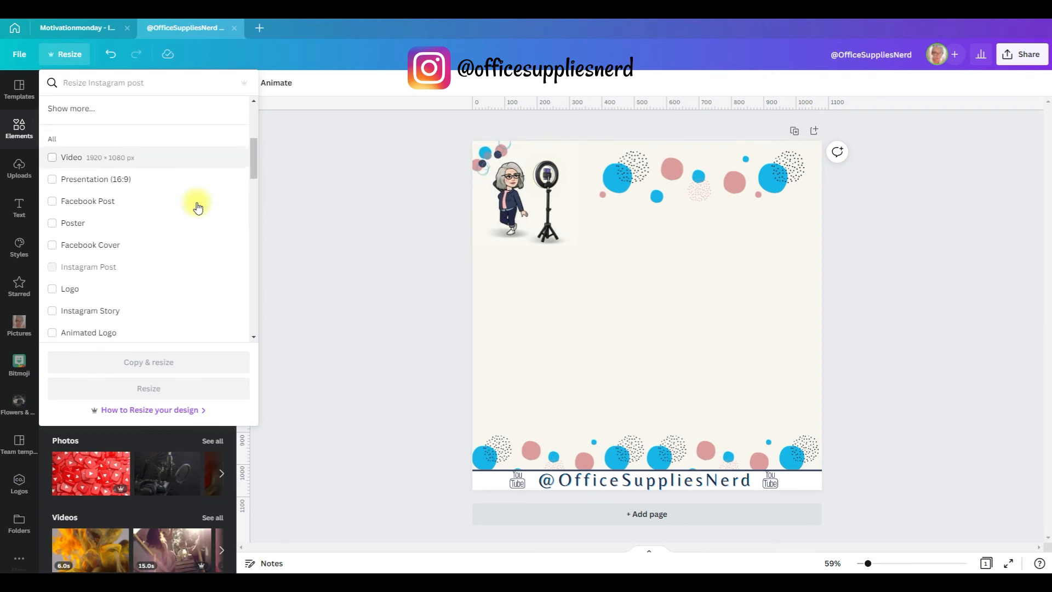
pyautogui.scroll(-3)
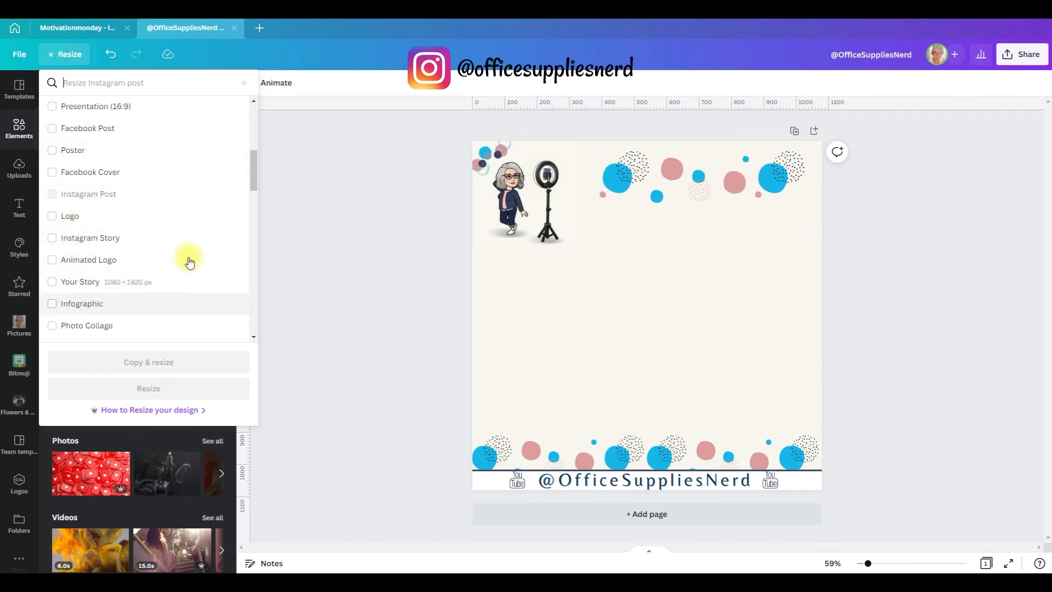
pyautogui.click(53, 293)
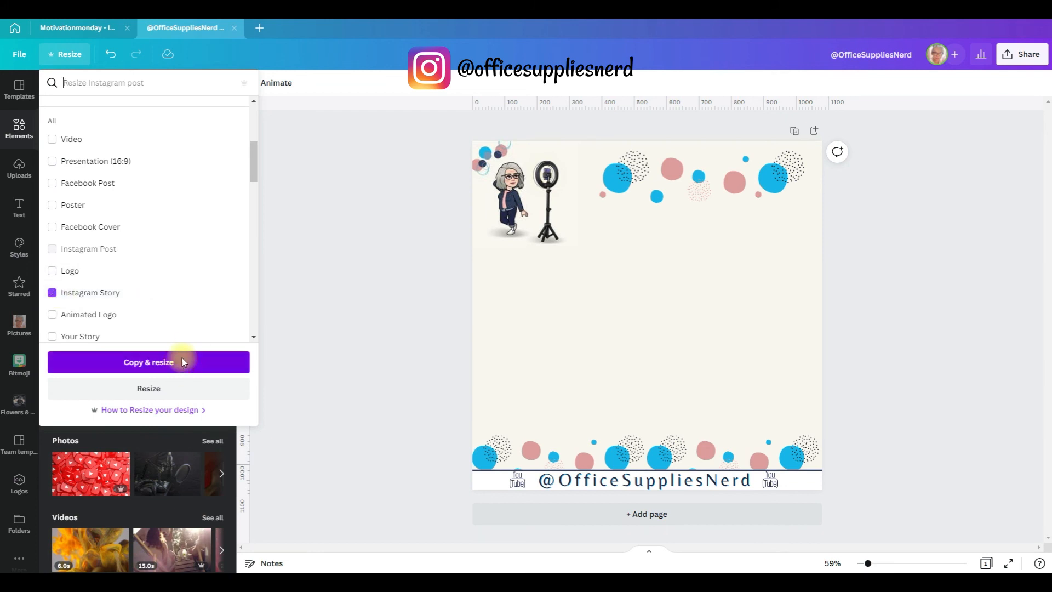
pyautogui.click(148, 362)
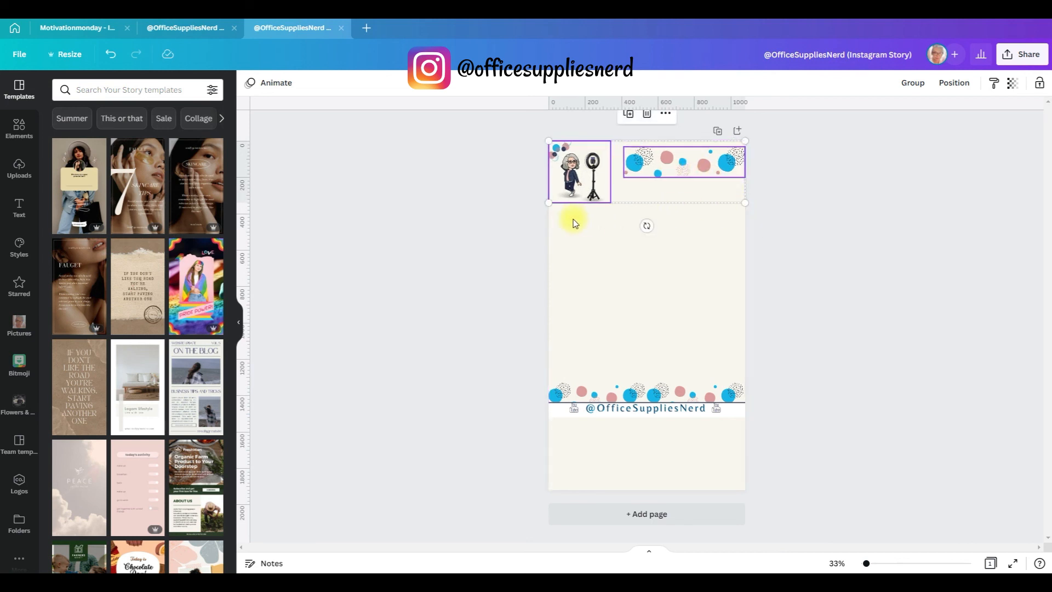
pyautogui.moveTo(789, 254)
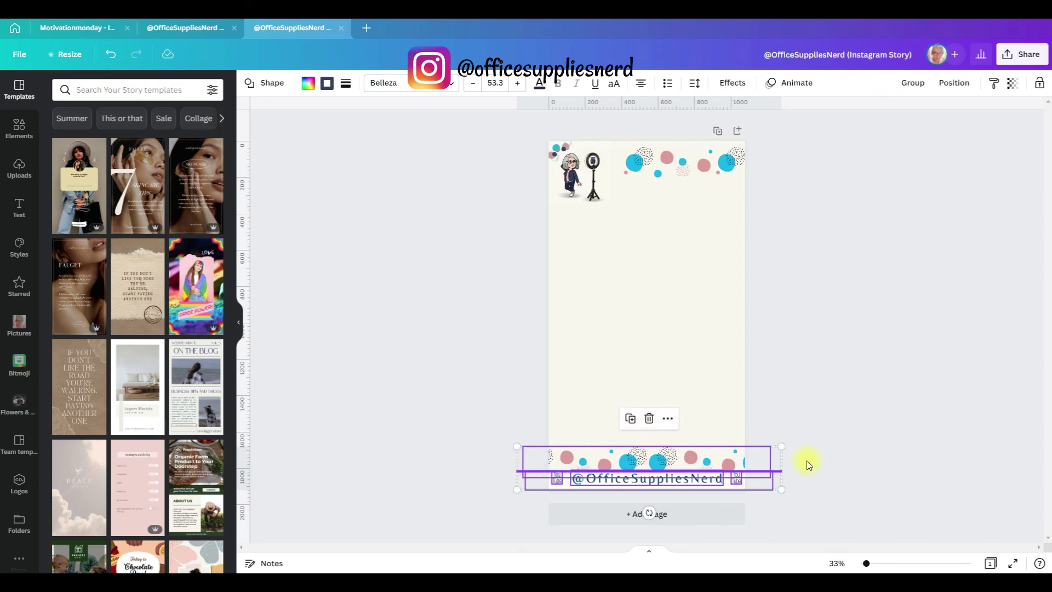
# Place the polka-dot strip and handle bar at the story's bottom edge
pyautogui.click(322, 372)
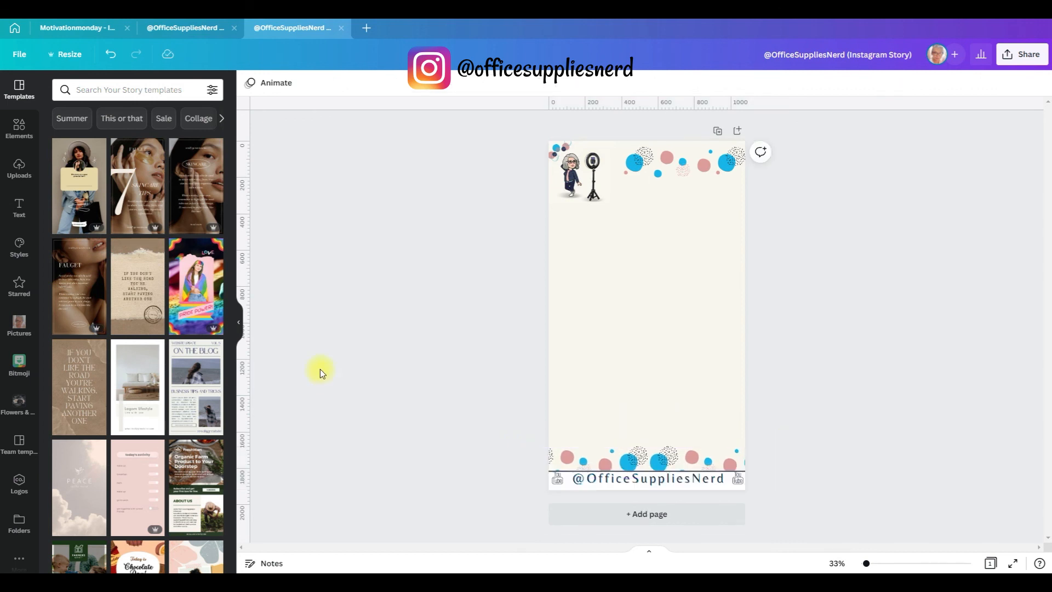
pyautogui.moveTo(995, 319)
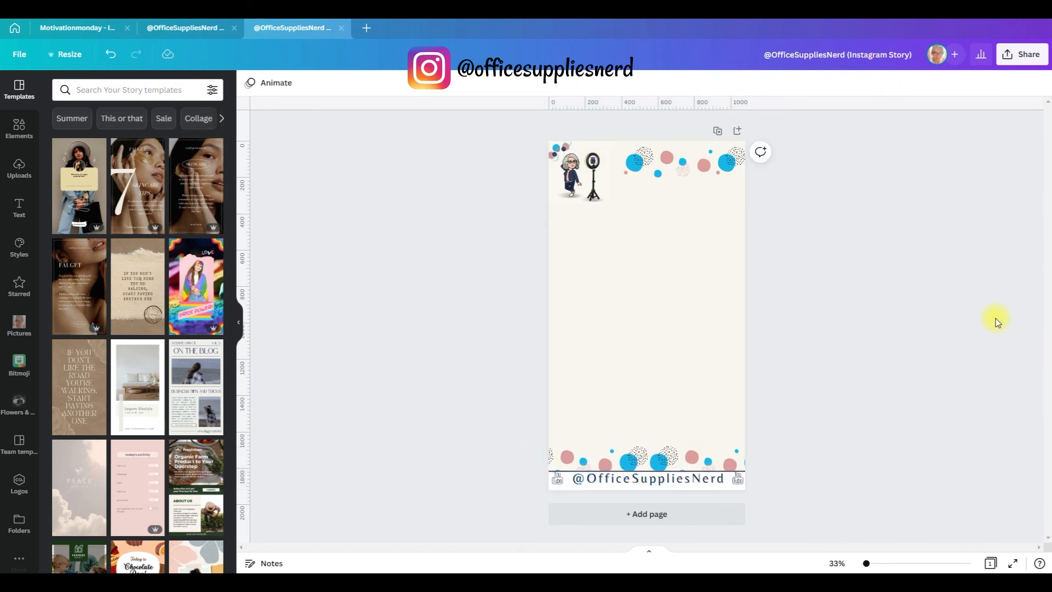
# Publish the story via Share > Template to the Team templates folder
pyautogui.click(1022, 55)
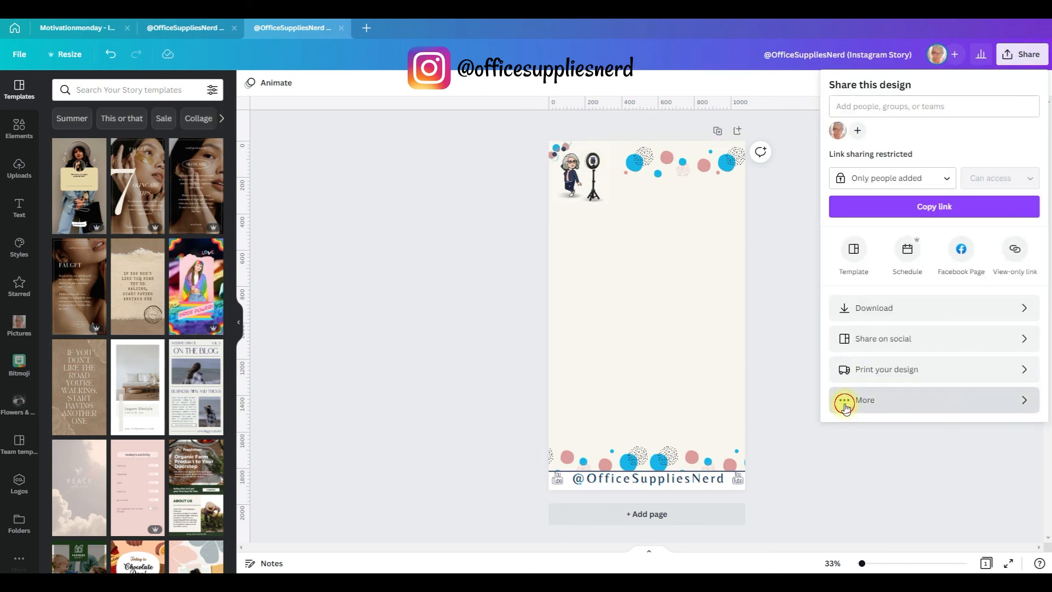
pyautogui.click(853, 249)
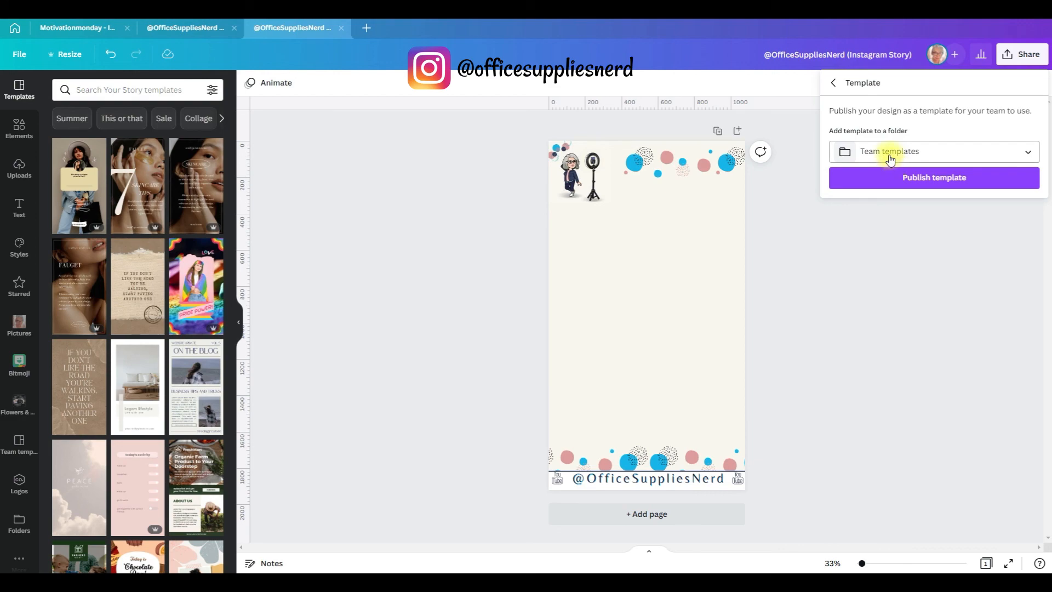
pyautogui.click(934, 177)
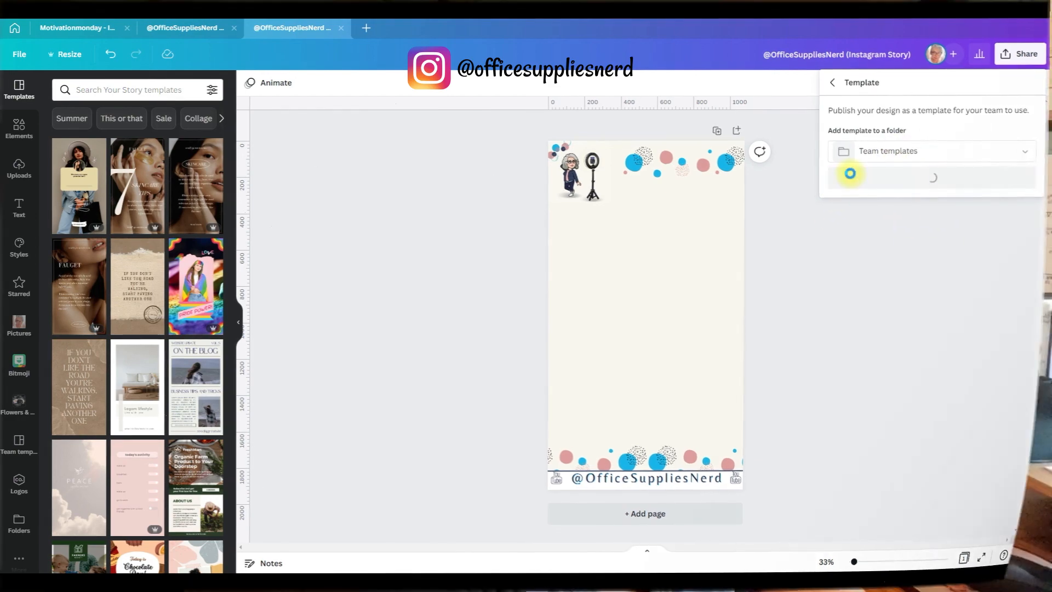